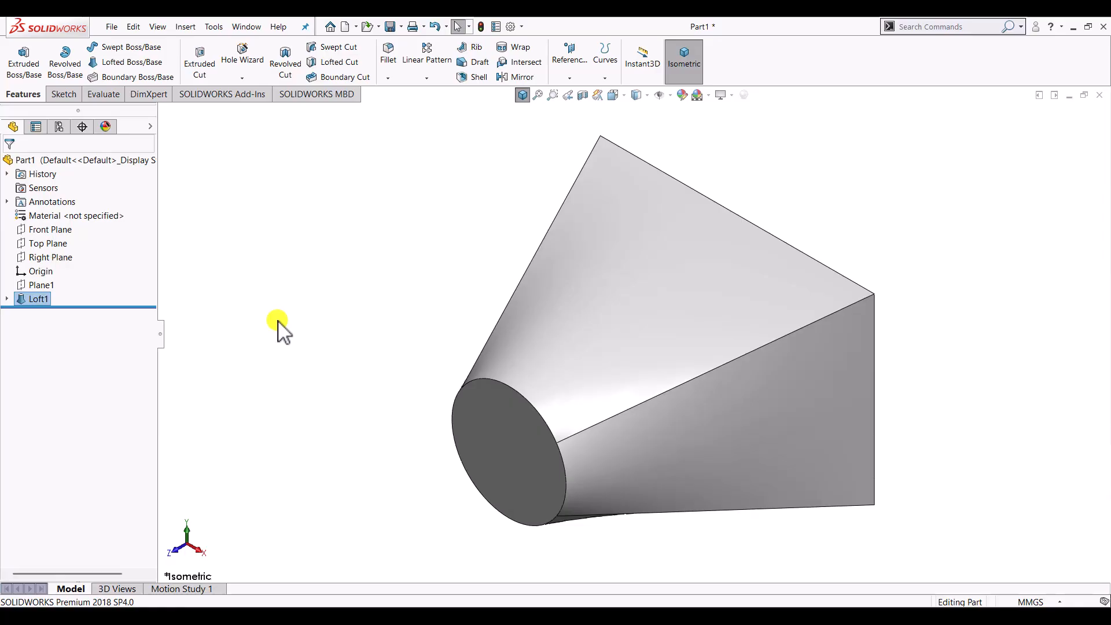
pyautogui.moveTo(121, 308)
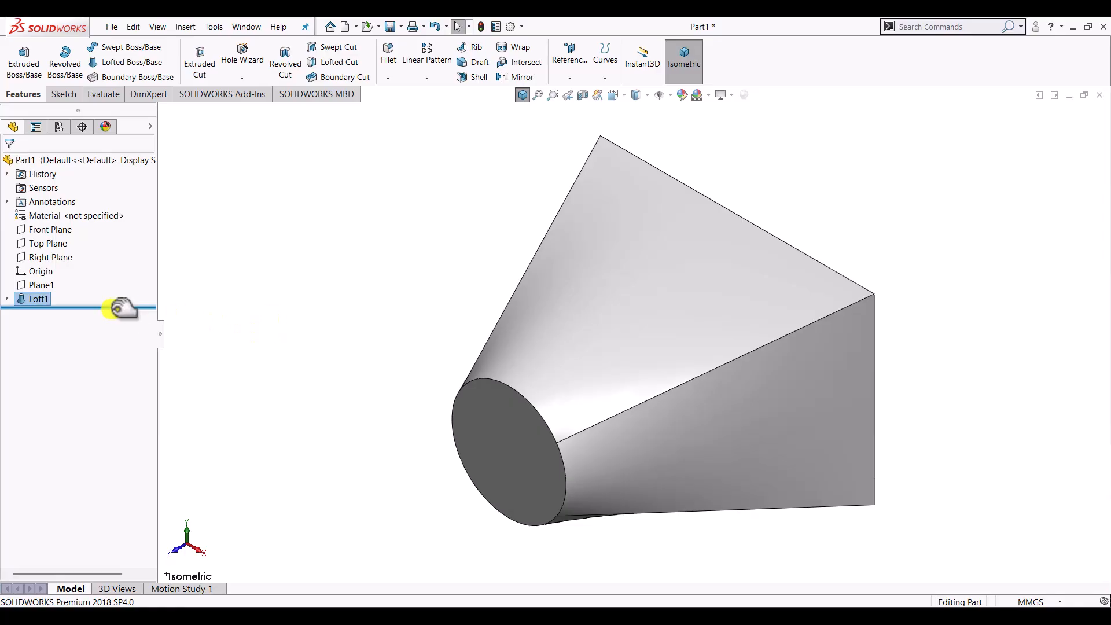
# Step: Open a new part and start a sketch on the Front Plane
pyautogui.click(39, 298)
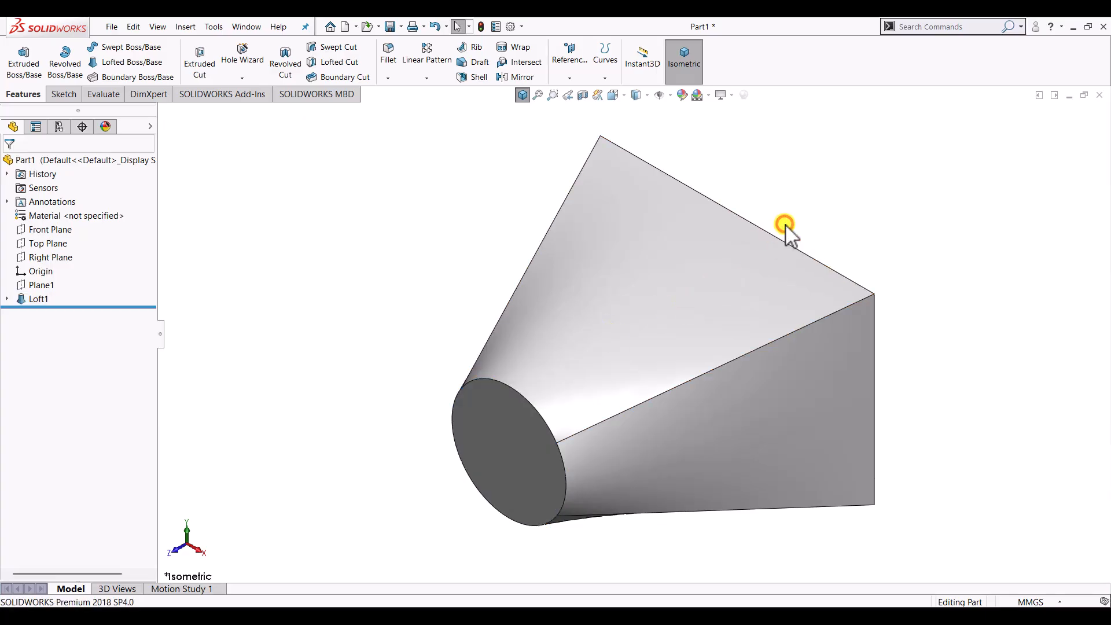
pyautogui.click(343, 26)
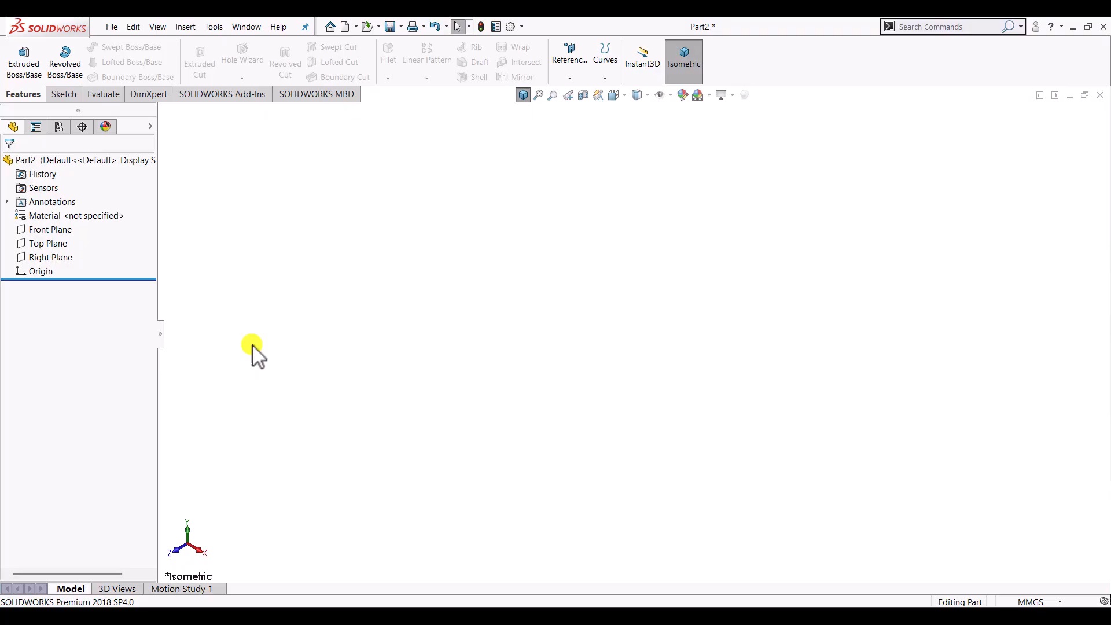
pyautogui.click(47, 230)
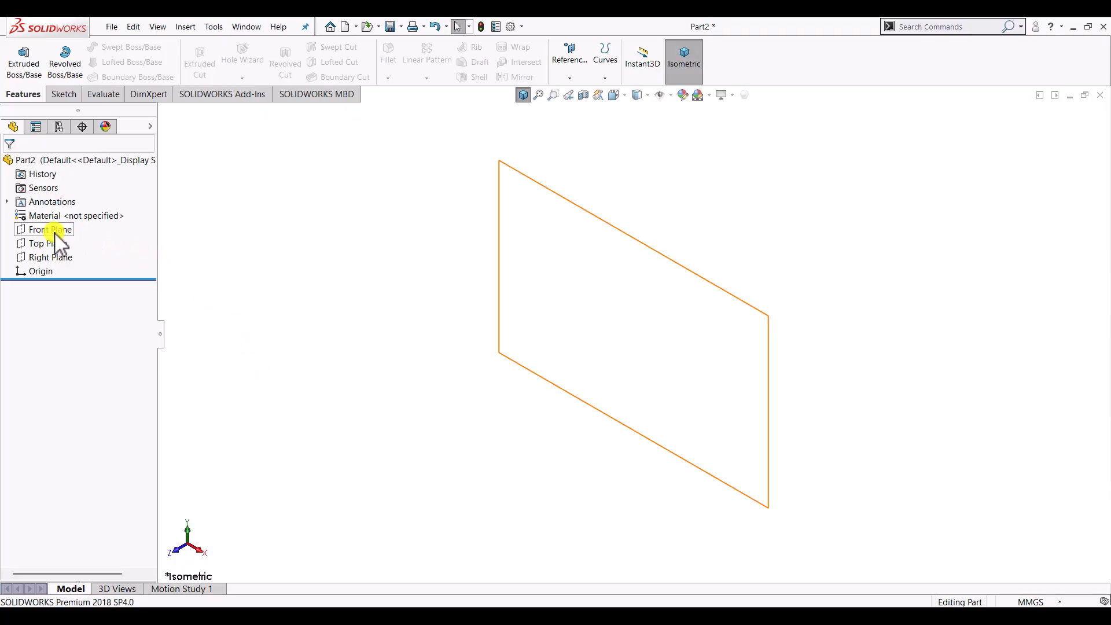
pyautogui.click(63, 95)
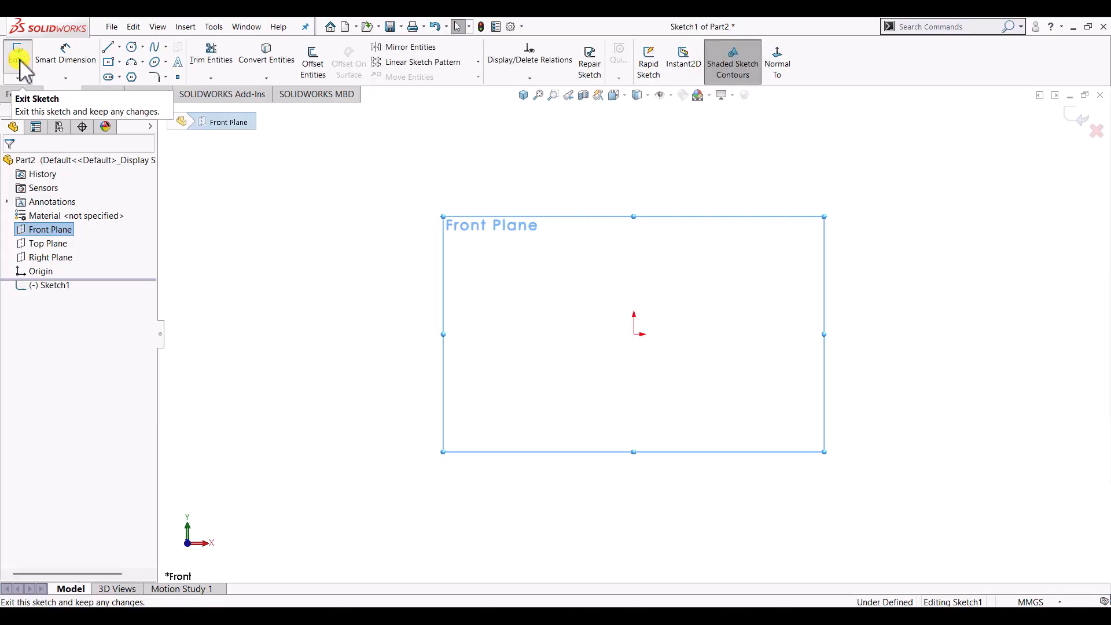
# Step: Draw a circle at the origin, dimension it to 50 mm diameter, and exit the sketch
pyautogui.click(130, 47)
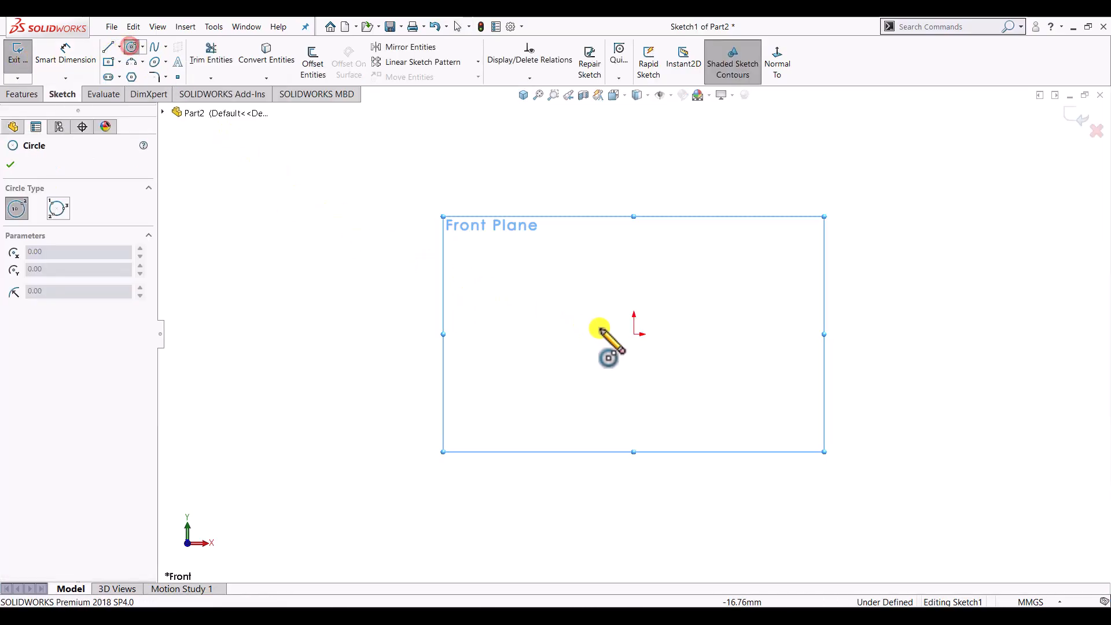
pyautogui.moveTo(632, 334); pyautogui.dragTo(679, 313)
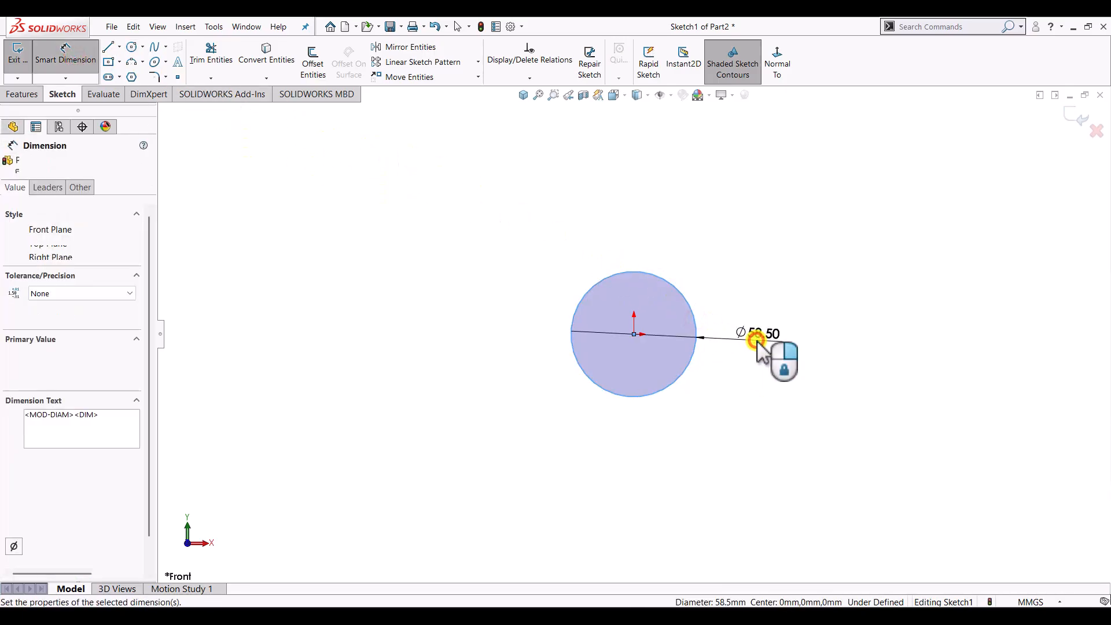
pyautogui.click(758, 340)
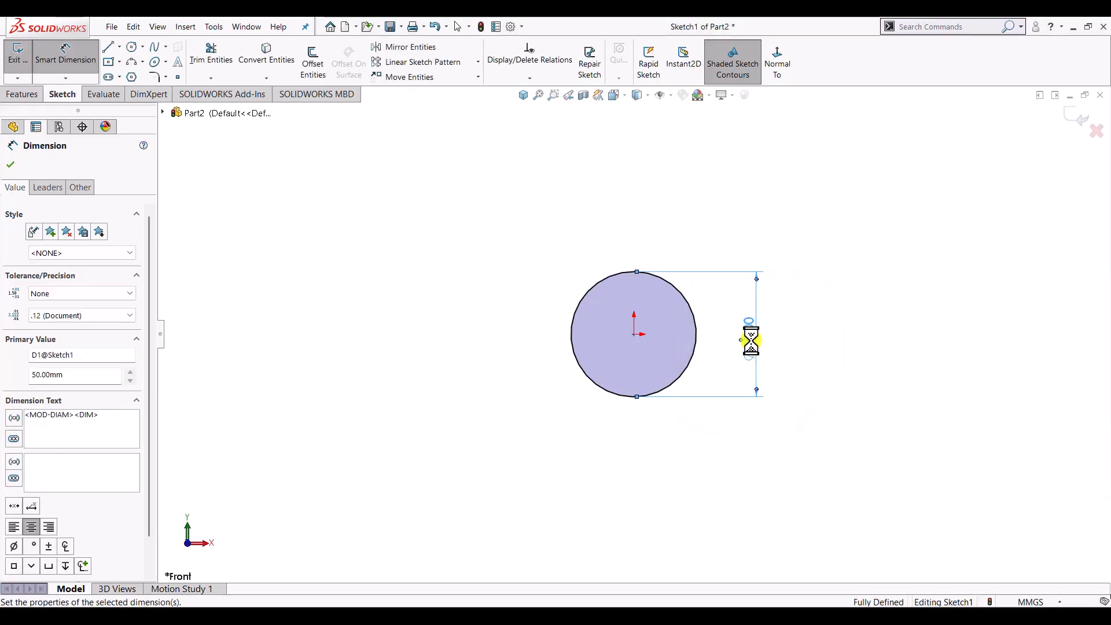
pyautogui.click(10, 165)
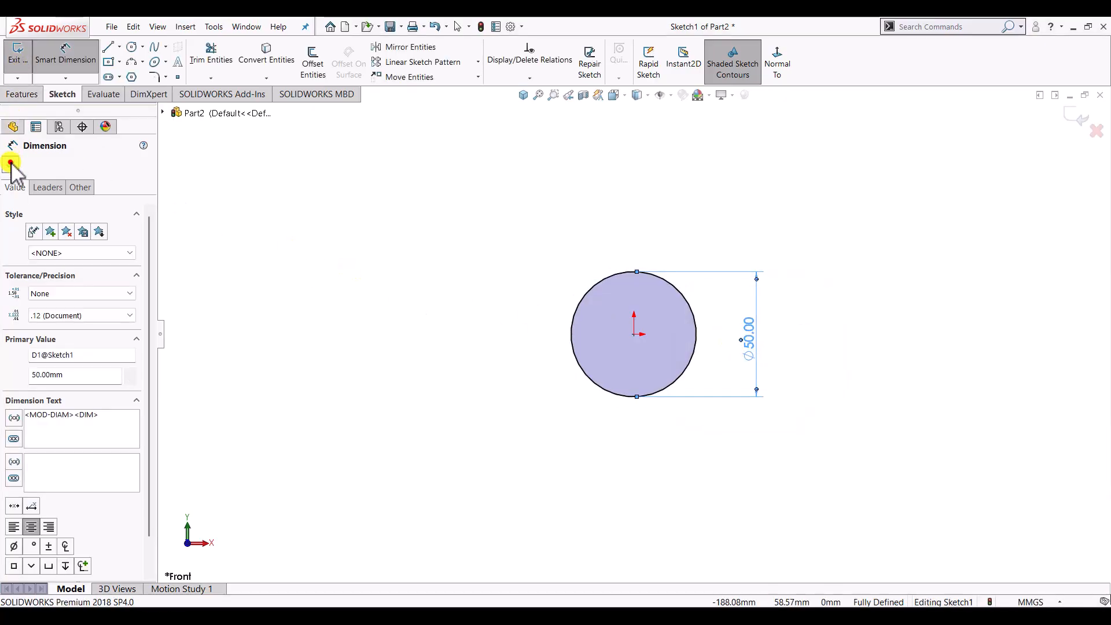
pyautogui.click(11, 55)
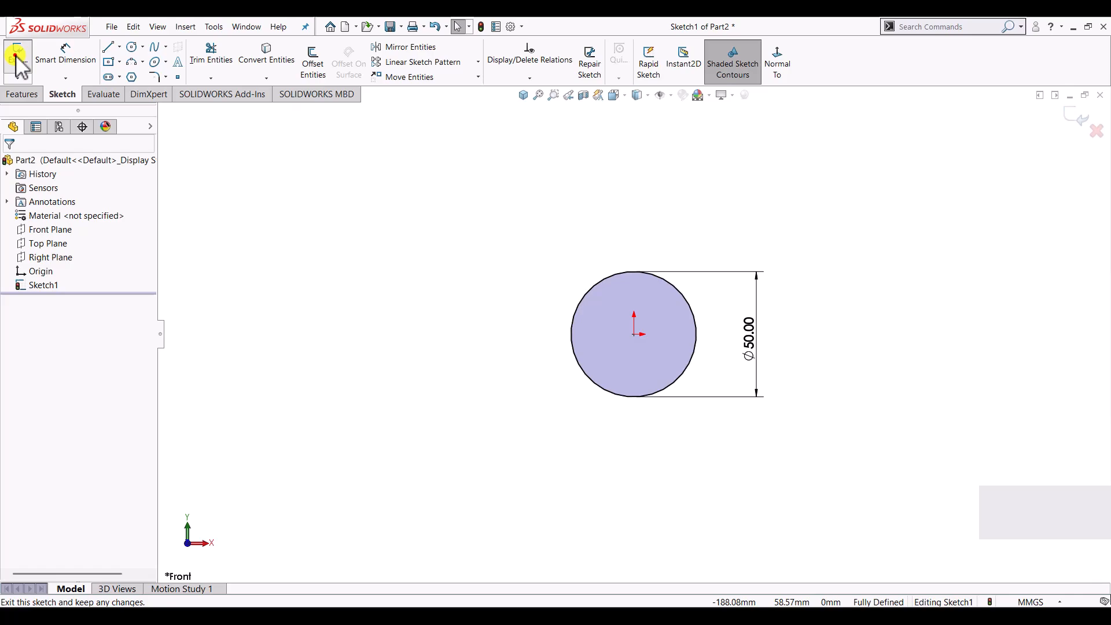
pyautogui.click(521, 95)
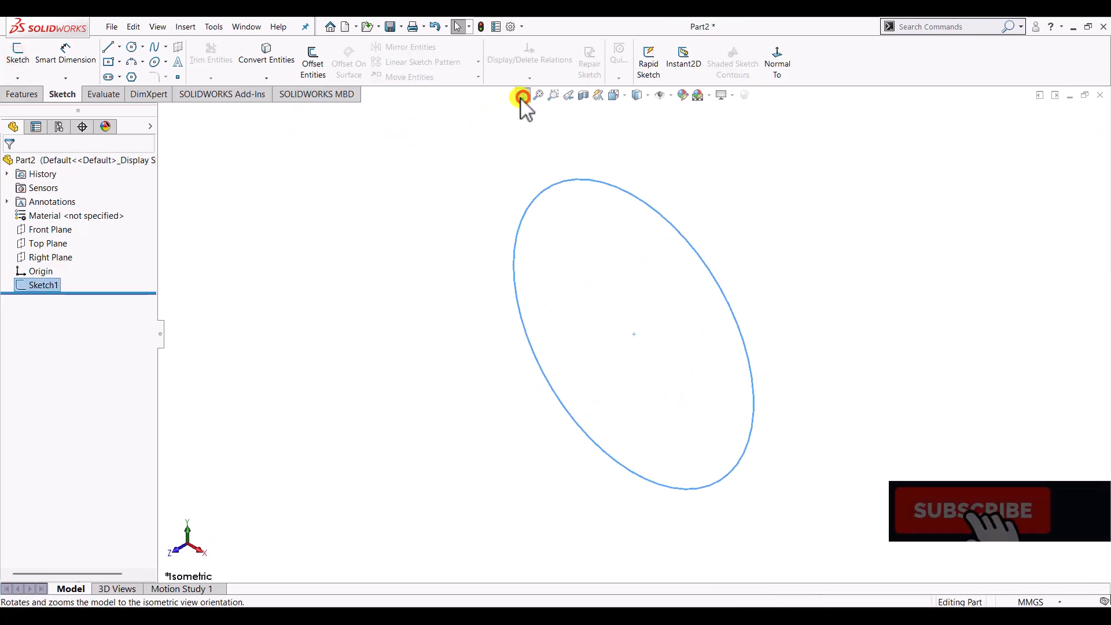
# Step: Create Plane1 from the Front Plane at a 100 mm offset with Flip offset ticked
pyautogui.click(522, 95)
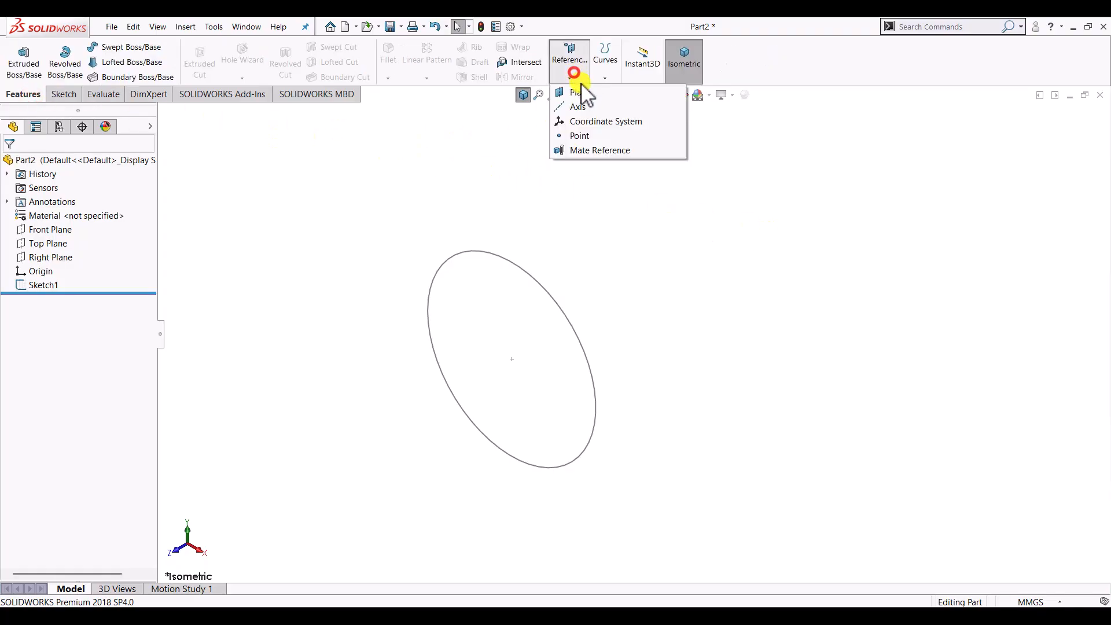
pyautogui.click(575, 92)
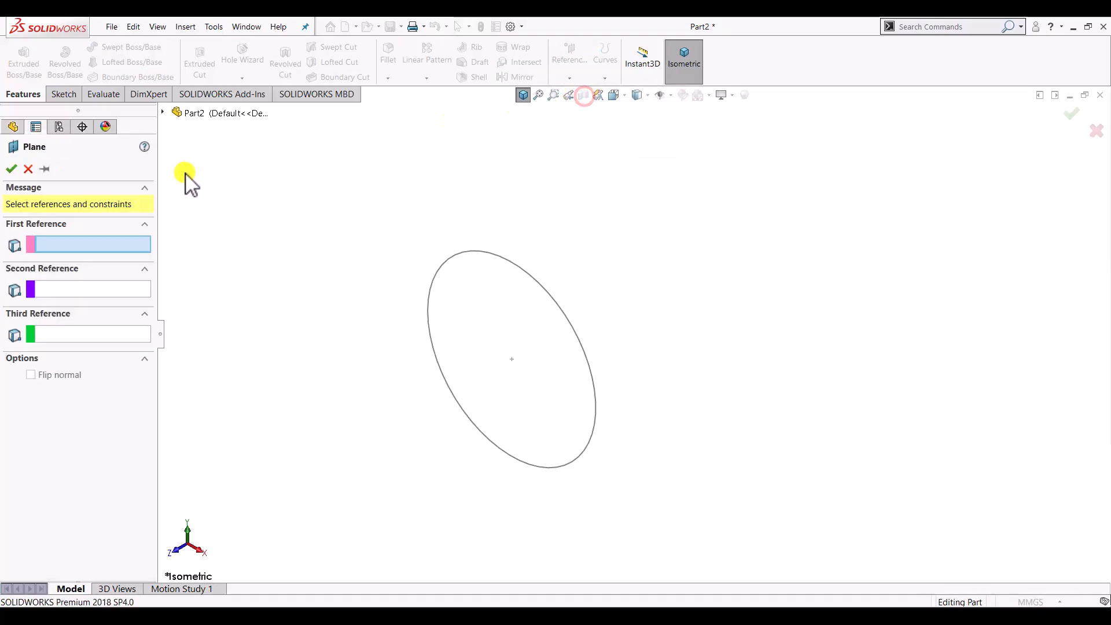
pyautogui.click(162, 113)
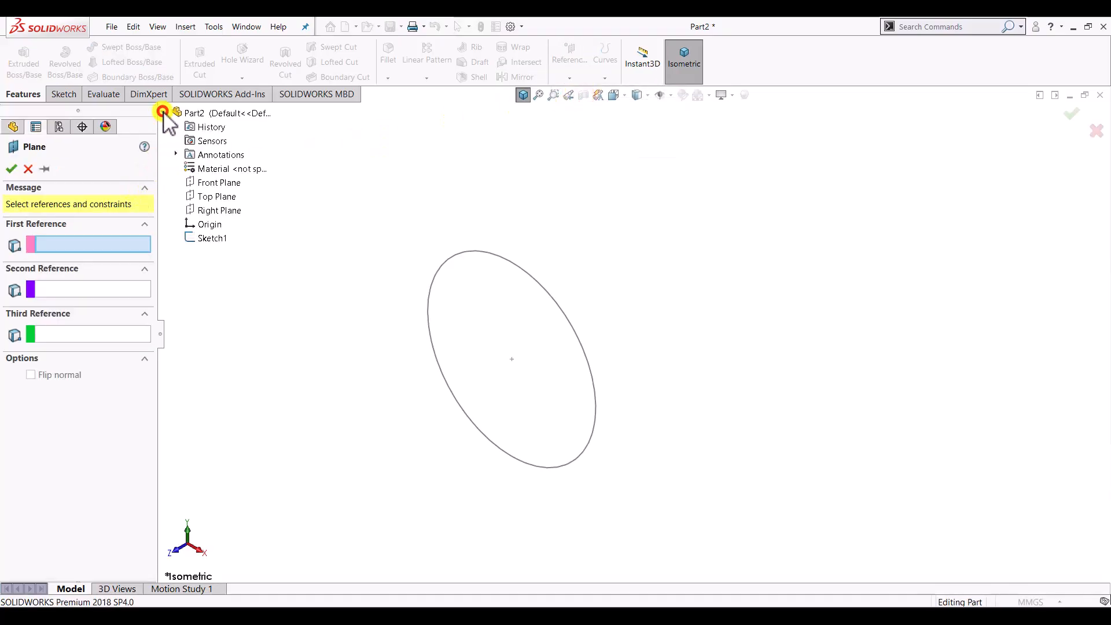
pyautogui.click(220, 182)
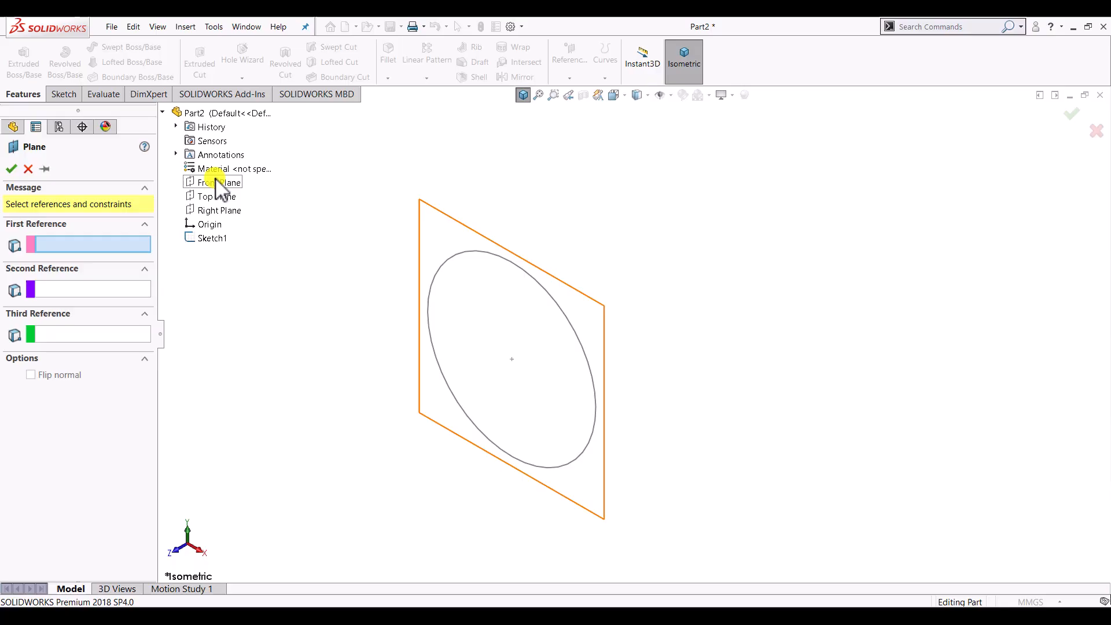
pyautogui.click(223, 183)
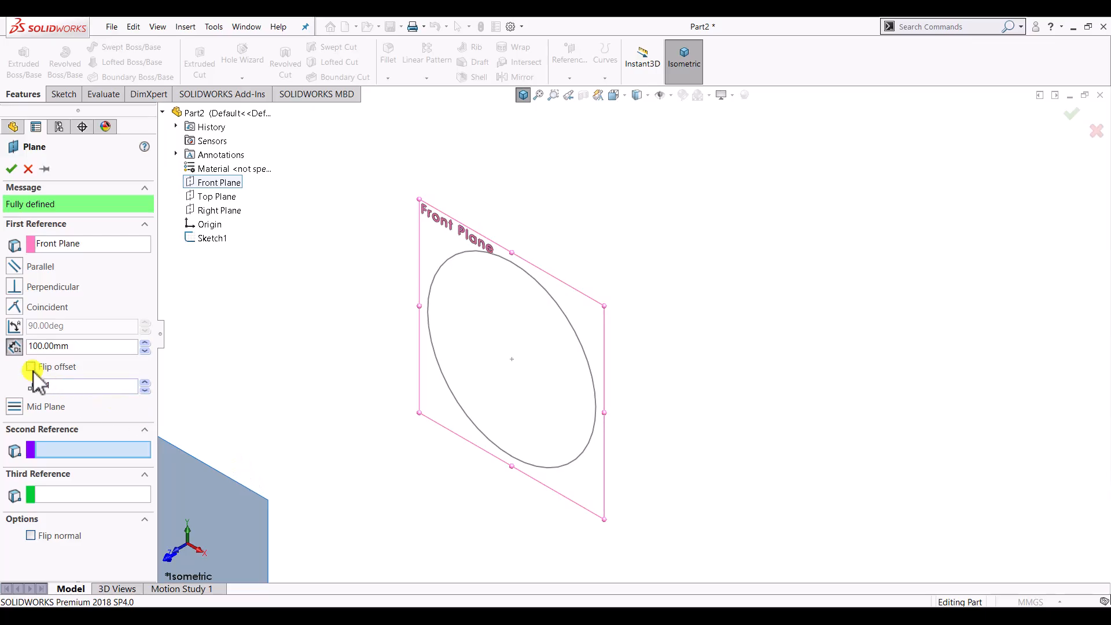
pyautogui.moveTo(32, 367)
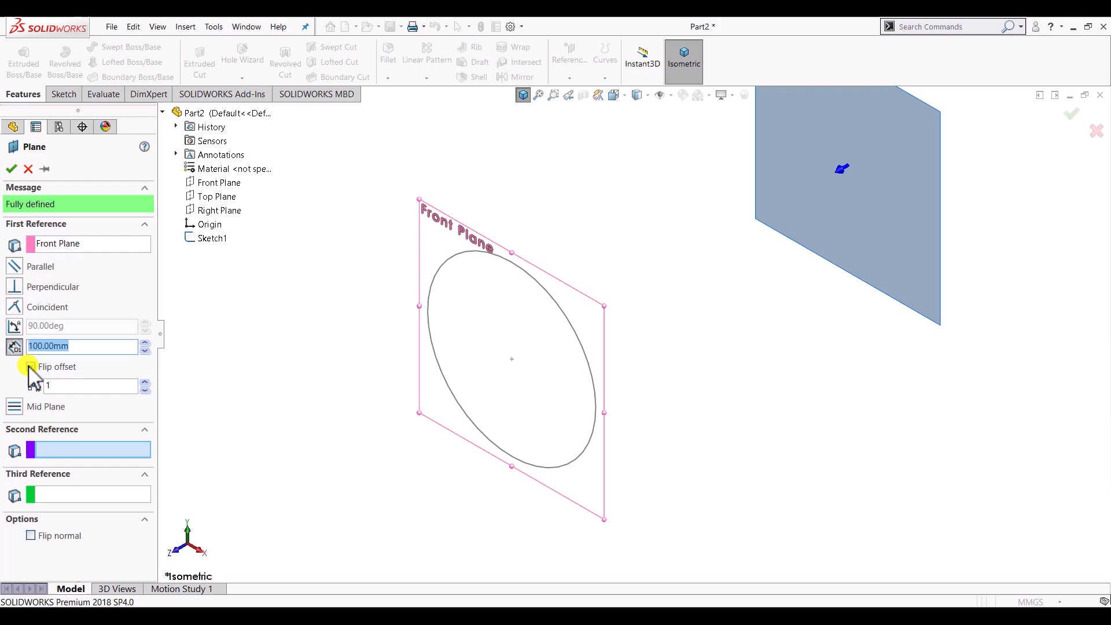
pyautogui.click(31, 366)
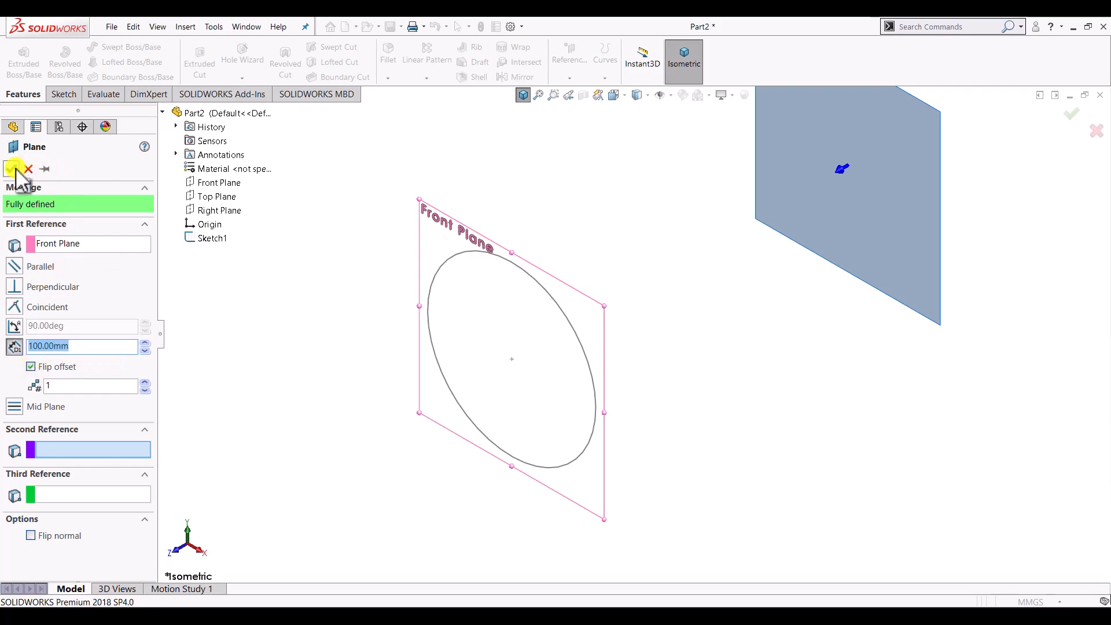
pyautogui.click(16, 169)
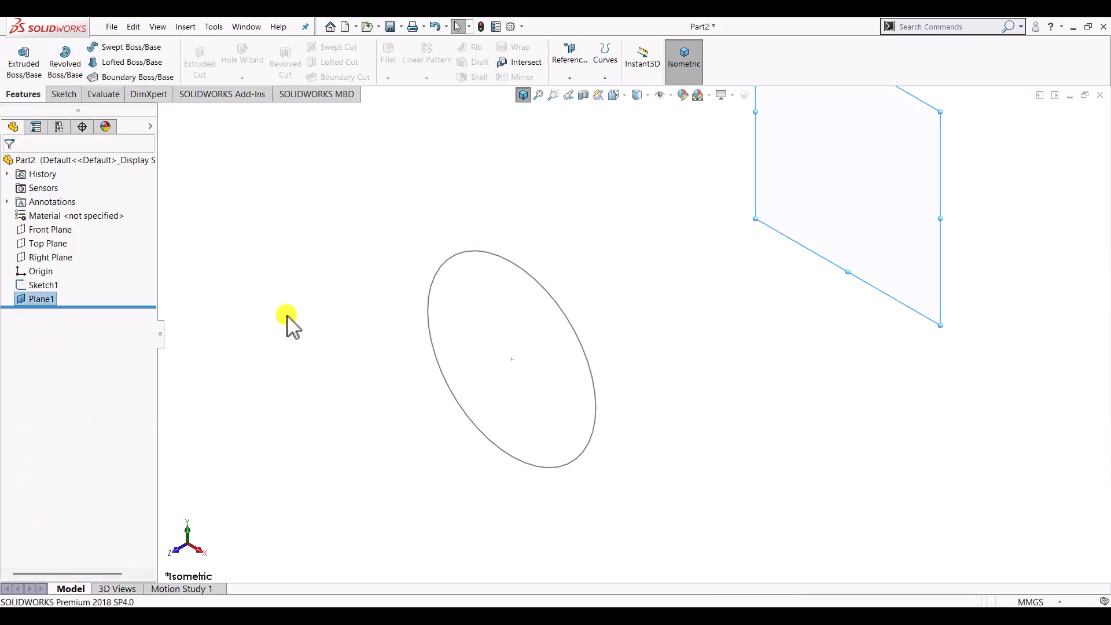
pyautogui.moveTo(637, 253)
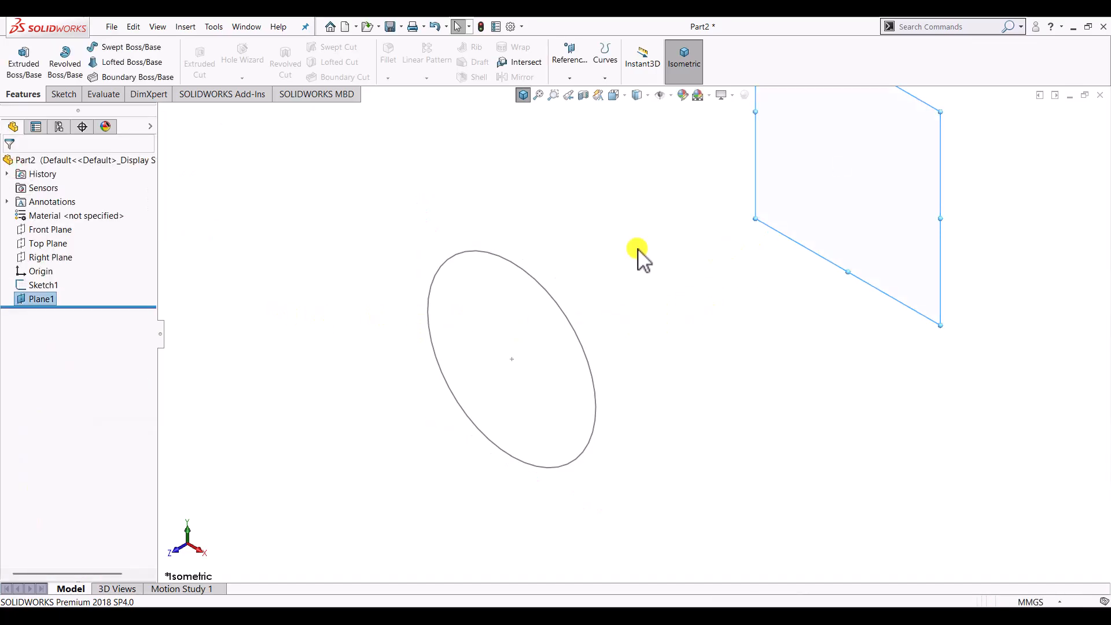
# Step: On Plane1, viewed normal, draw a centre rectangle from the origin enclosing the circle
pyautogui.click(63, 95)
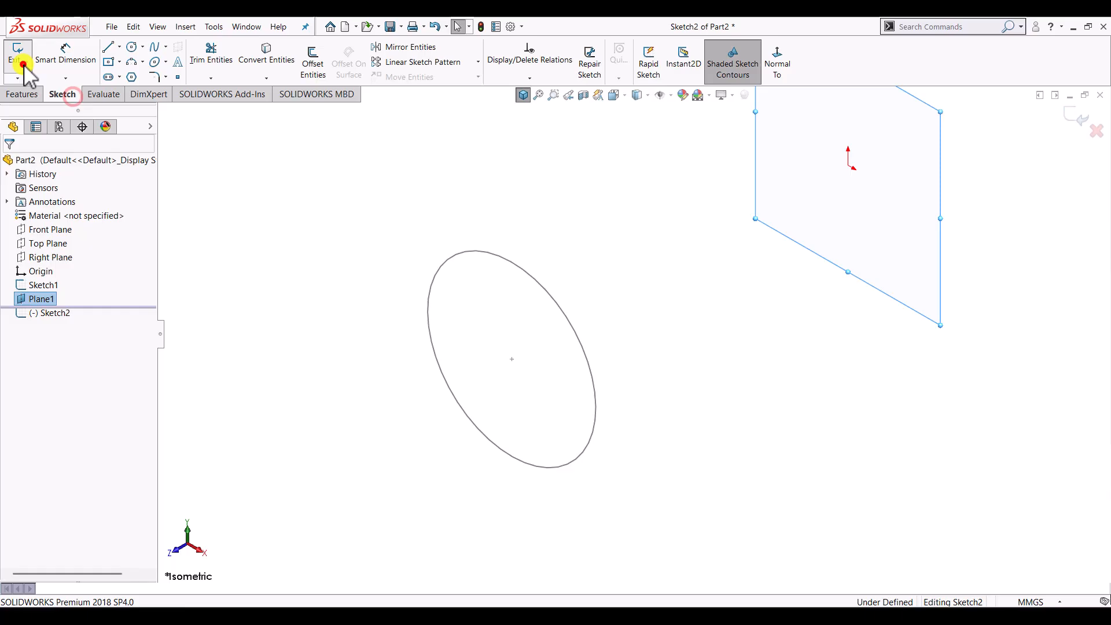
pyautogui.click(777, 62)
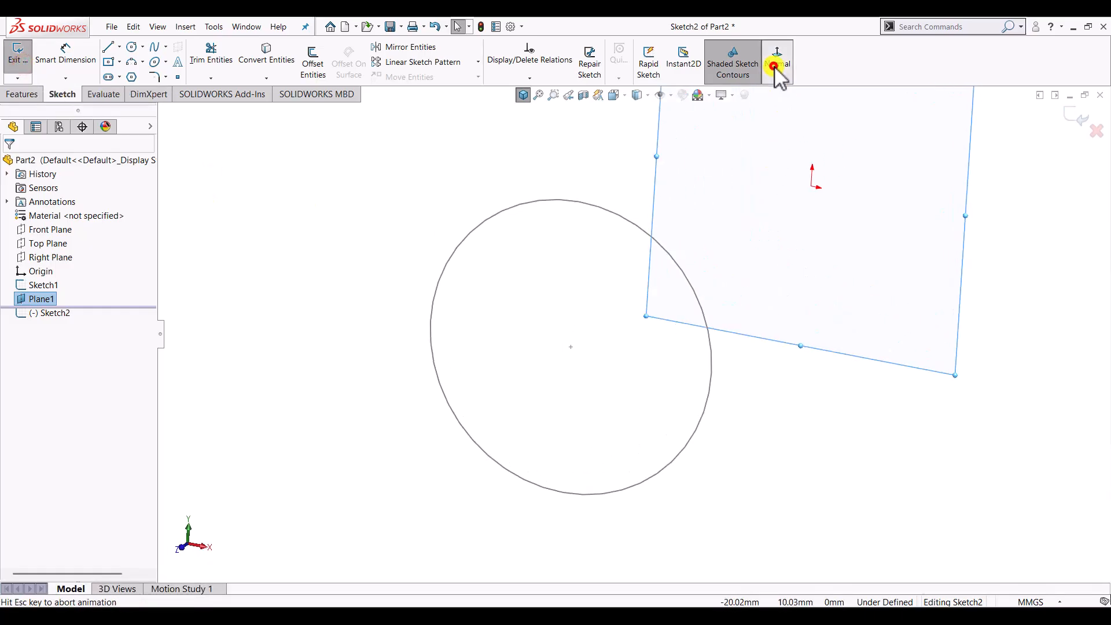
pyautogui.click(777, 60)
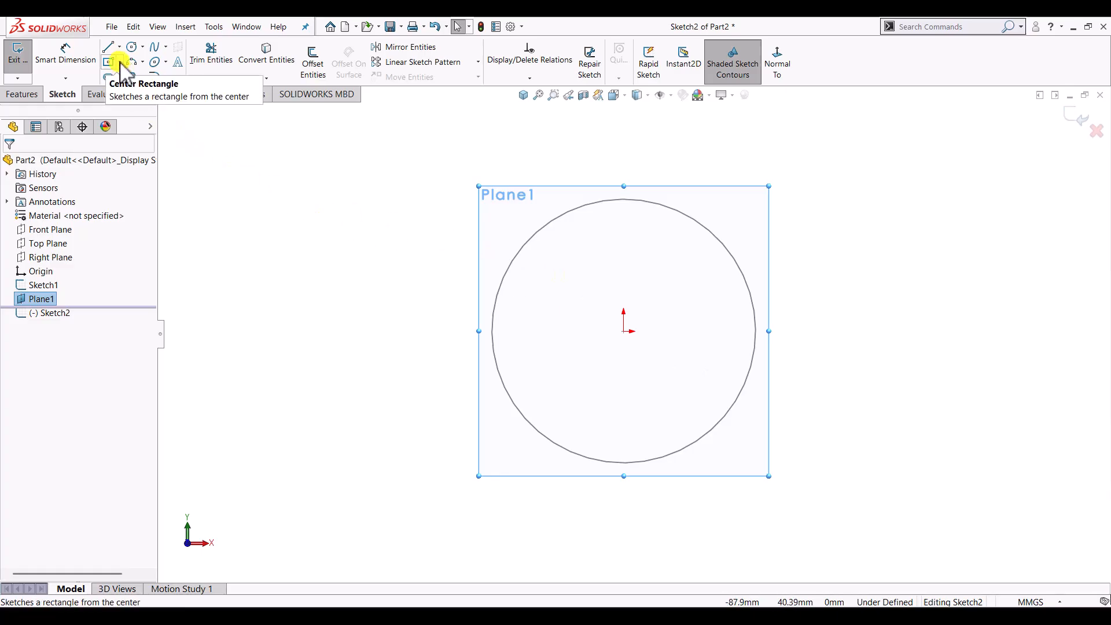
pyautogui.click(118, 64)
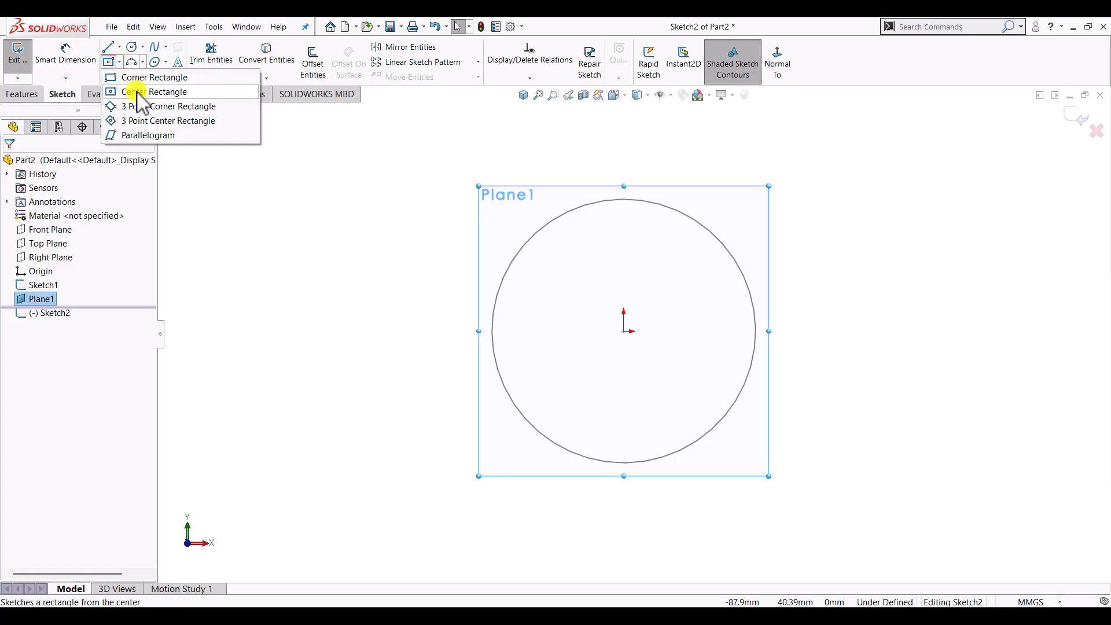
pyautogui.click(168, 92)
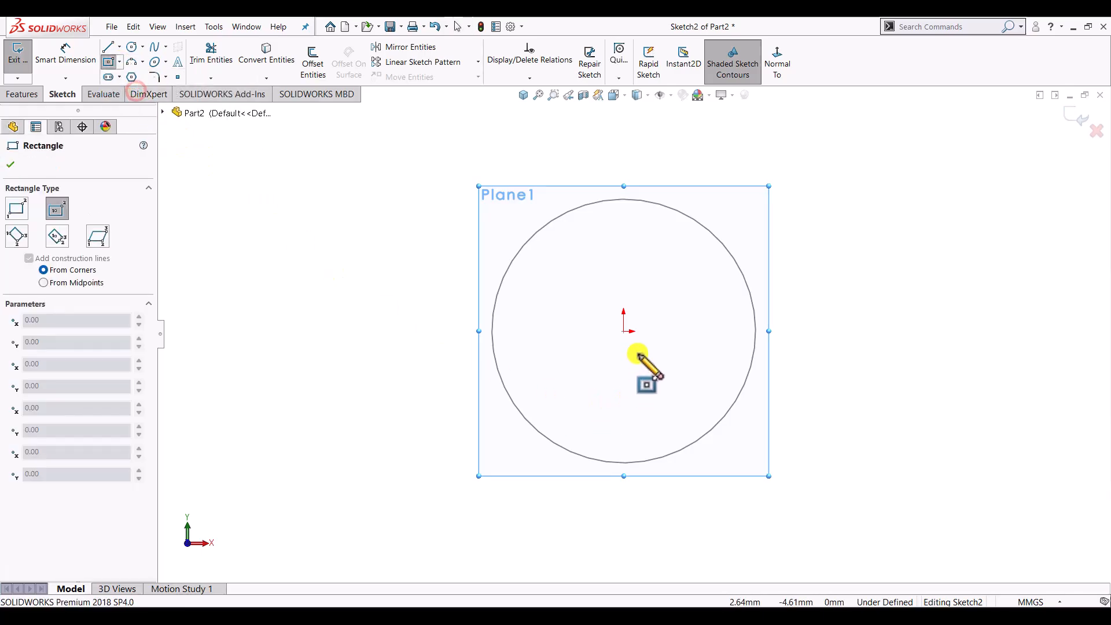
pyautogui.moveTo(631, 347)
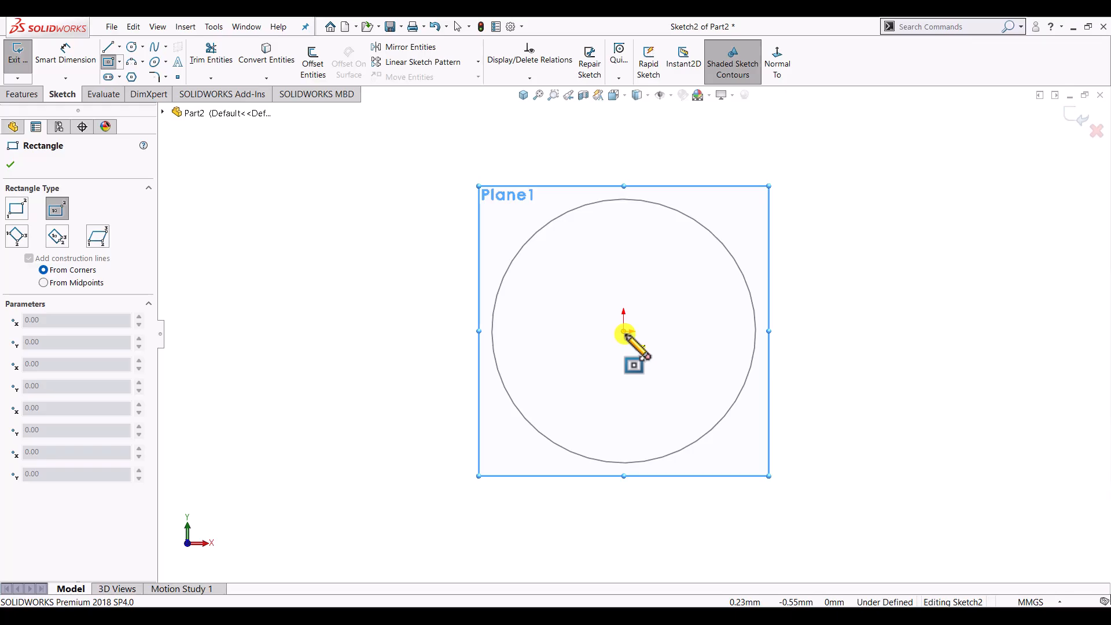
pyautogui.moveTo(625, 334); pyautogui.dragTo(844, 154)
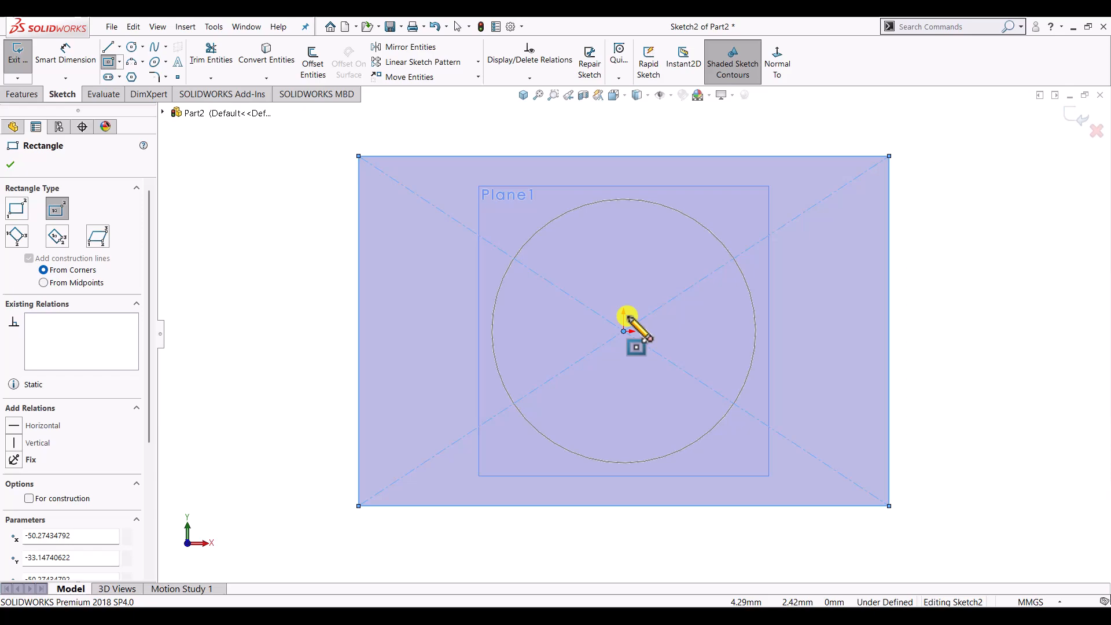
# Step: Dimension the rectangle's height and set its top-edge width to 120 mm
pyautogui.click(64, 59)
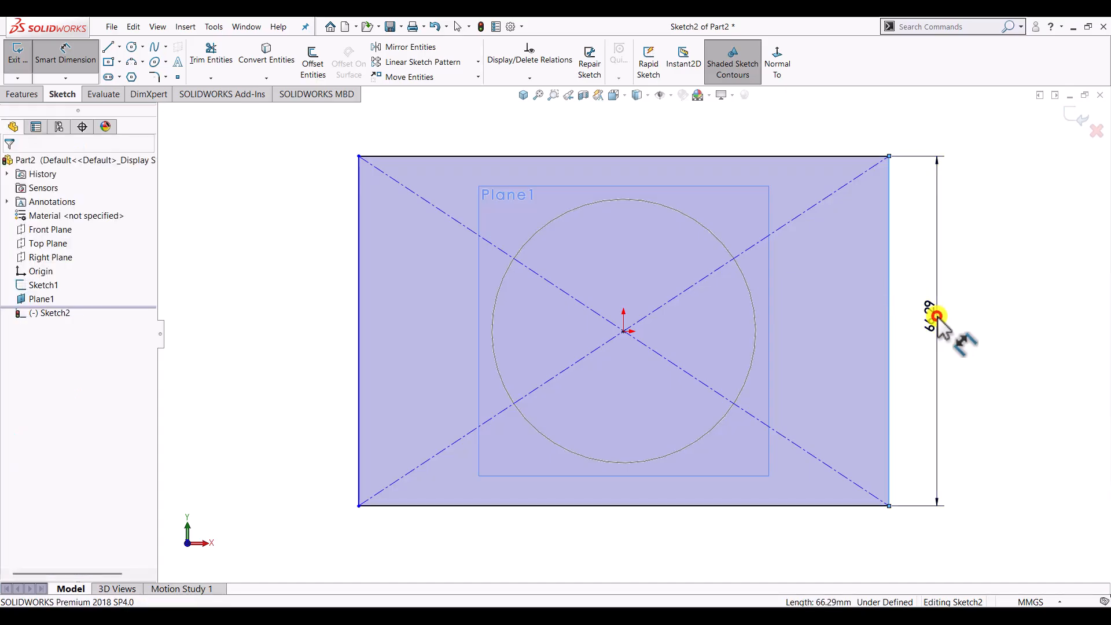
pyautogui.click(934, 316)
pyautogui.write('80')
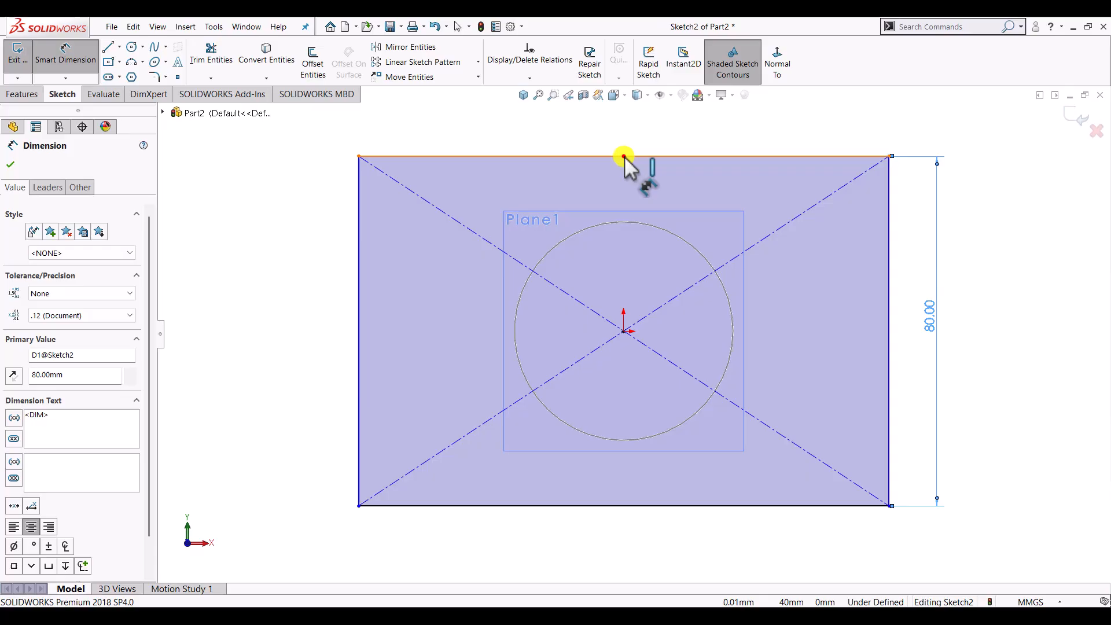
pyautogui.click(624, 155)
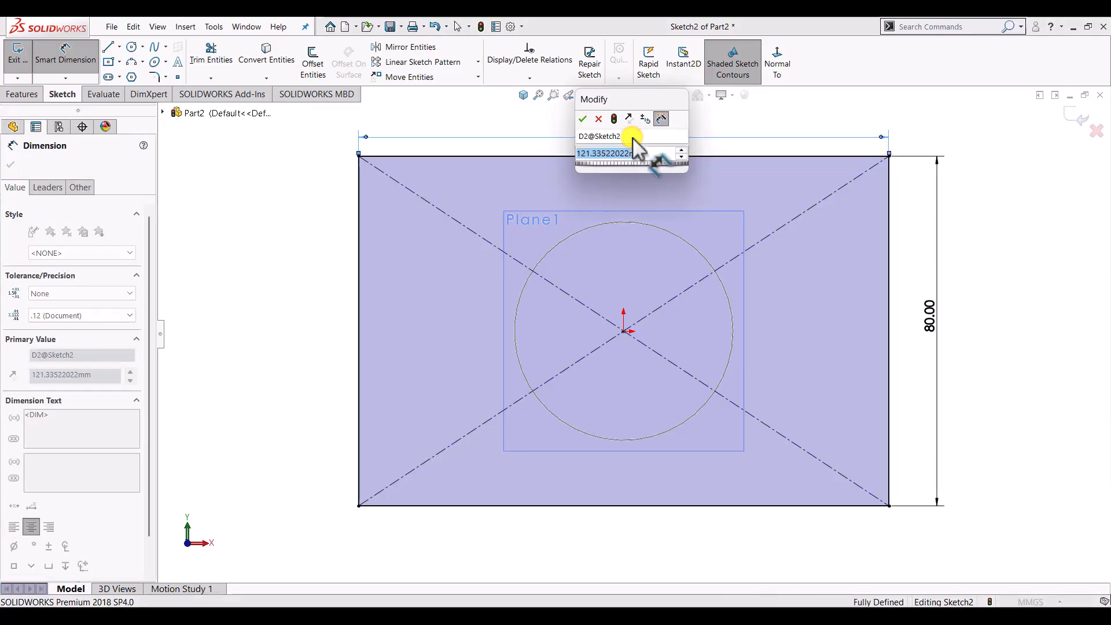
pyautogui.click(583, 118)
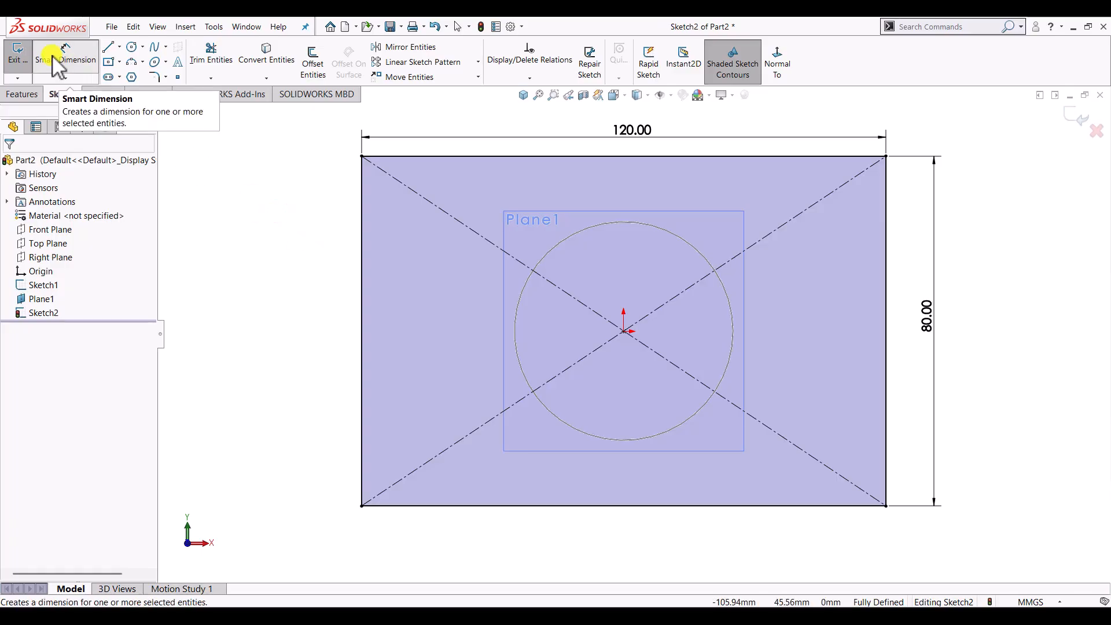
pyautogui.moveTo(16, 60)
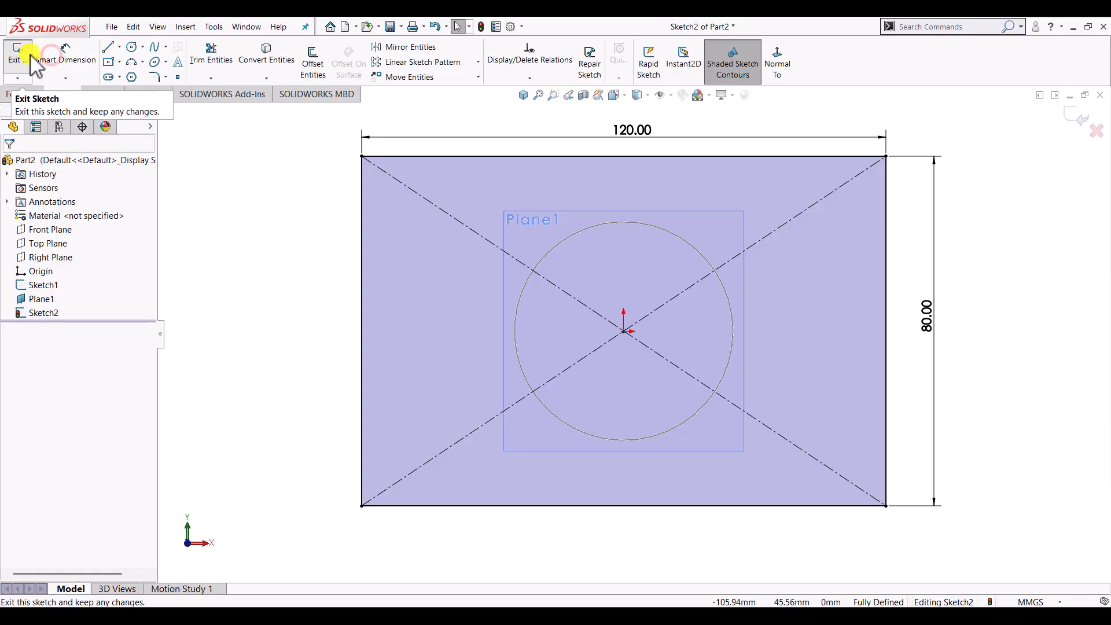
# Step: Exit Sketch2, then hide Plane1 via its context toolbar
pyautogui.click(14, 60)
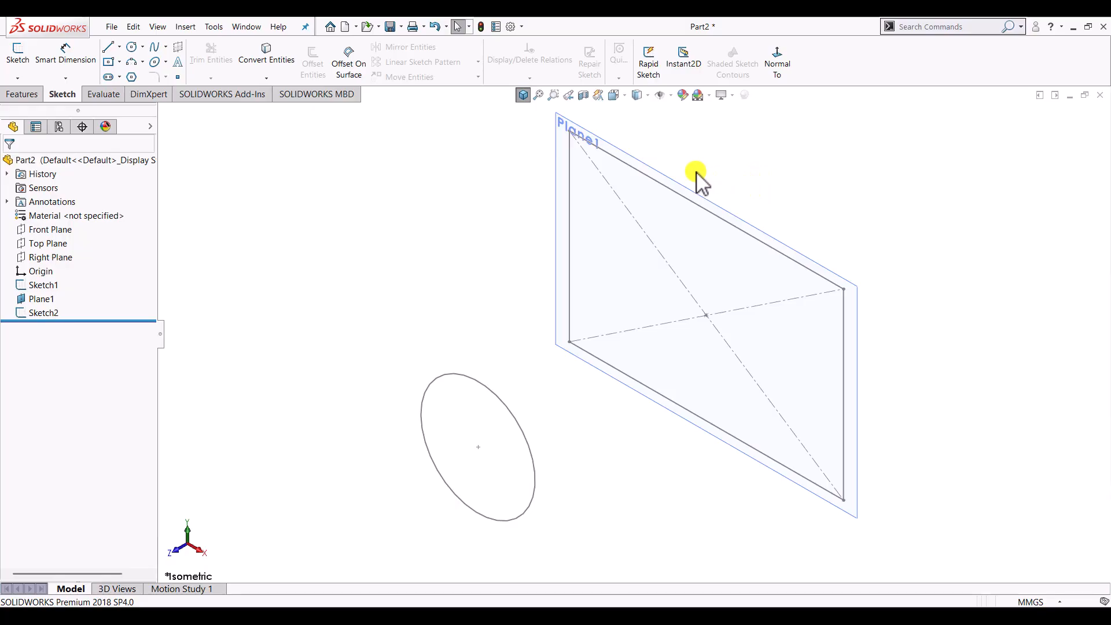
pyautogui.click(695, 174)
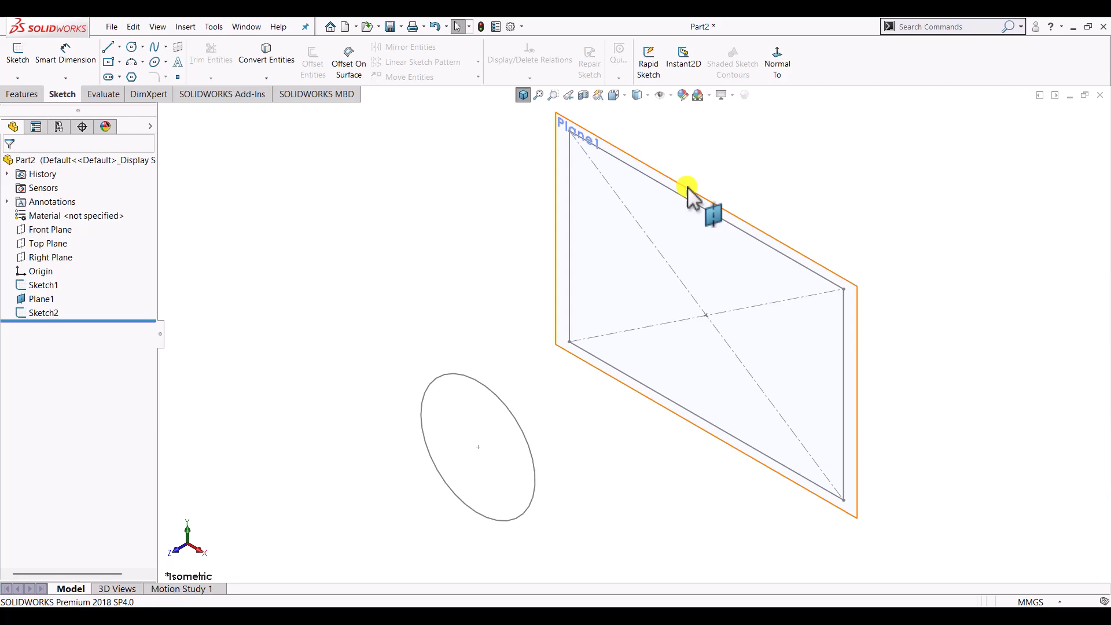
pyautogui.click(687, 191)
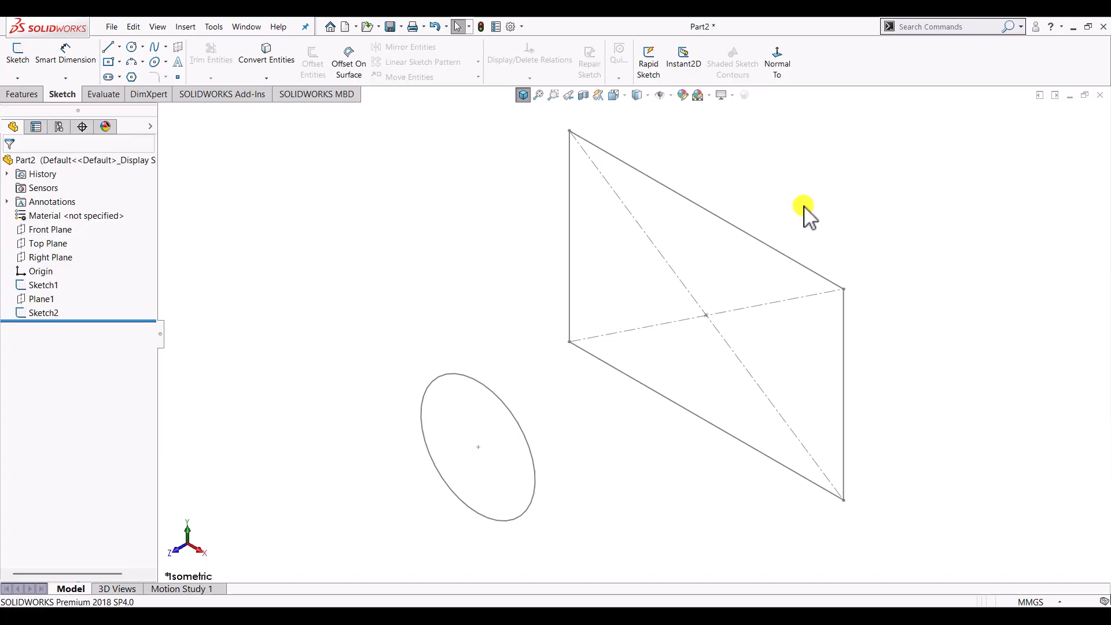
# Step: Launch Lofted Boss/Base from the Features tab and expand the flyout feature tree
pyautogui.click(22, 94)
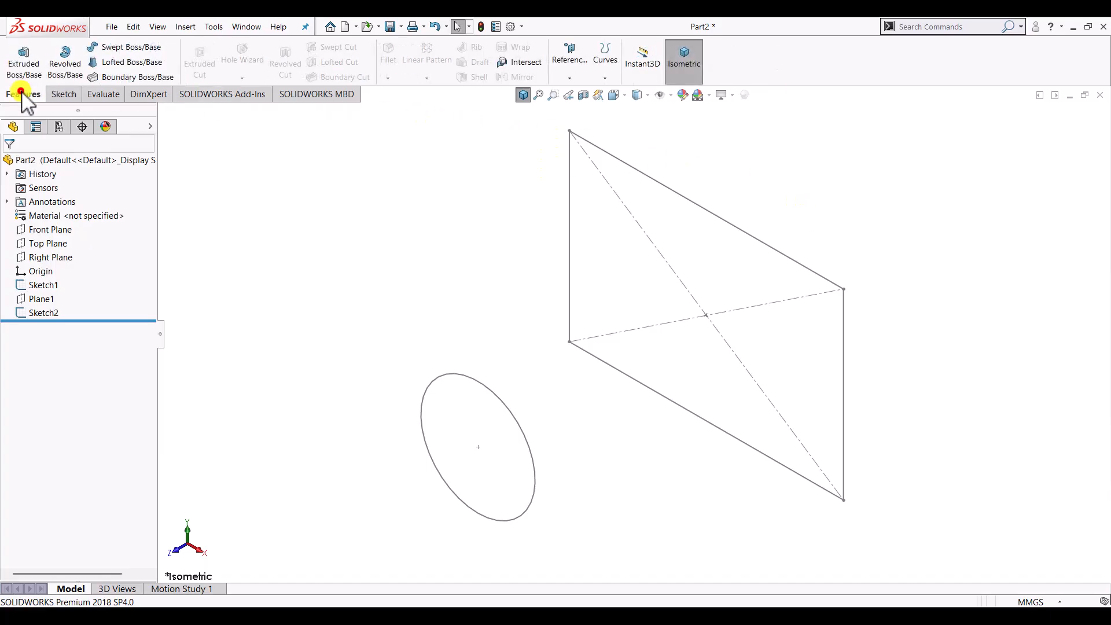
pyautogui.moveTo(132, 63)
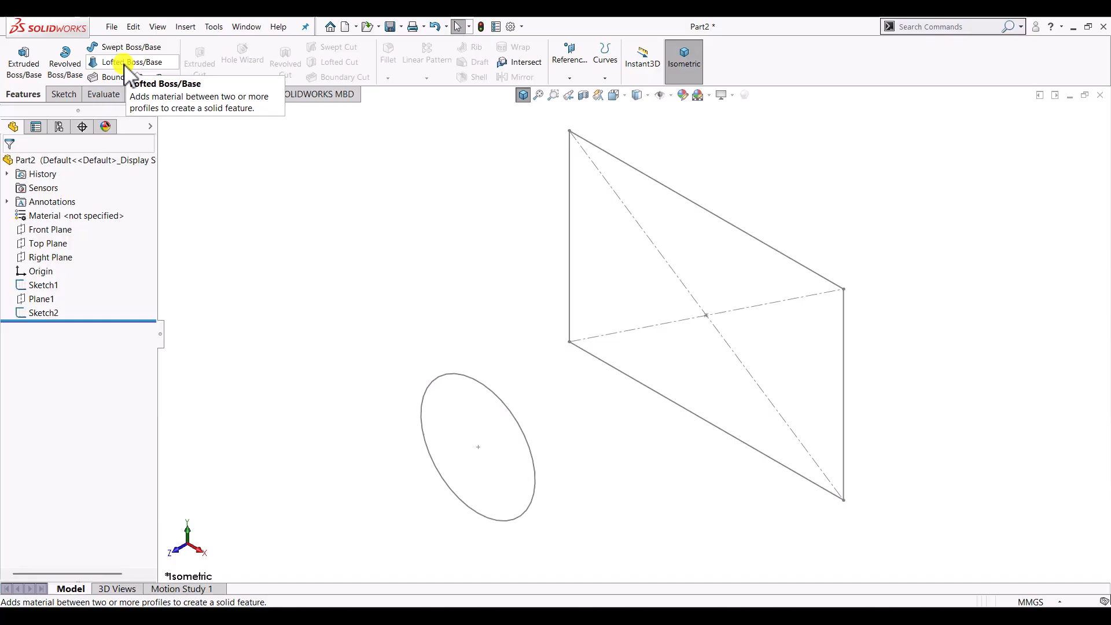
pyautogui.click(112, 62)
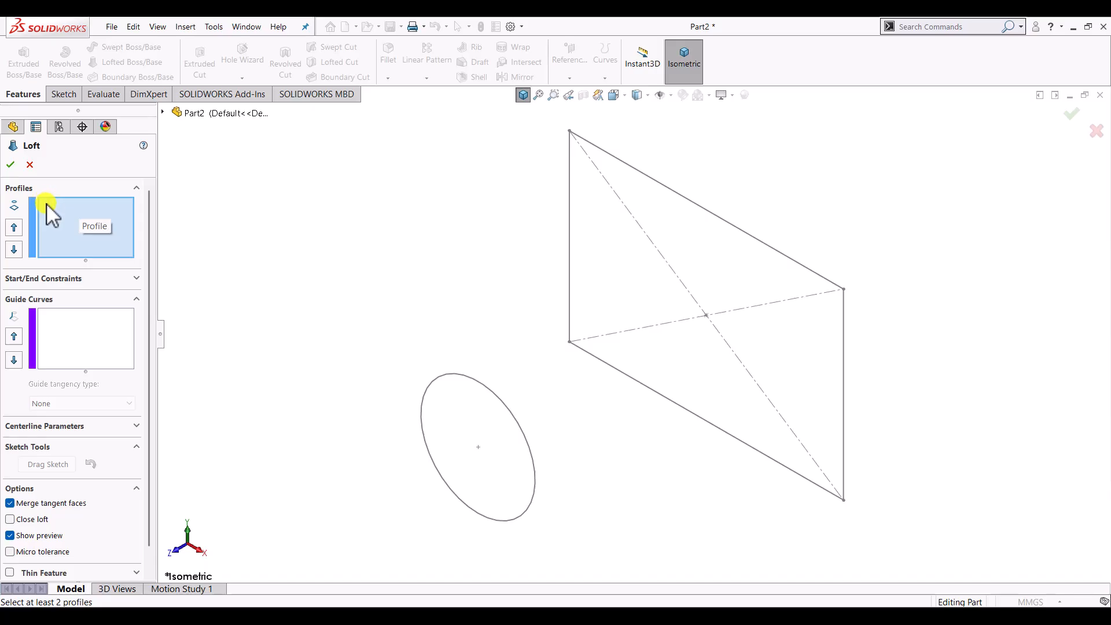
pyautogui.moveTo(48, 218)
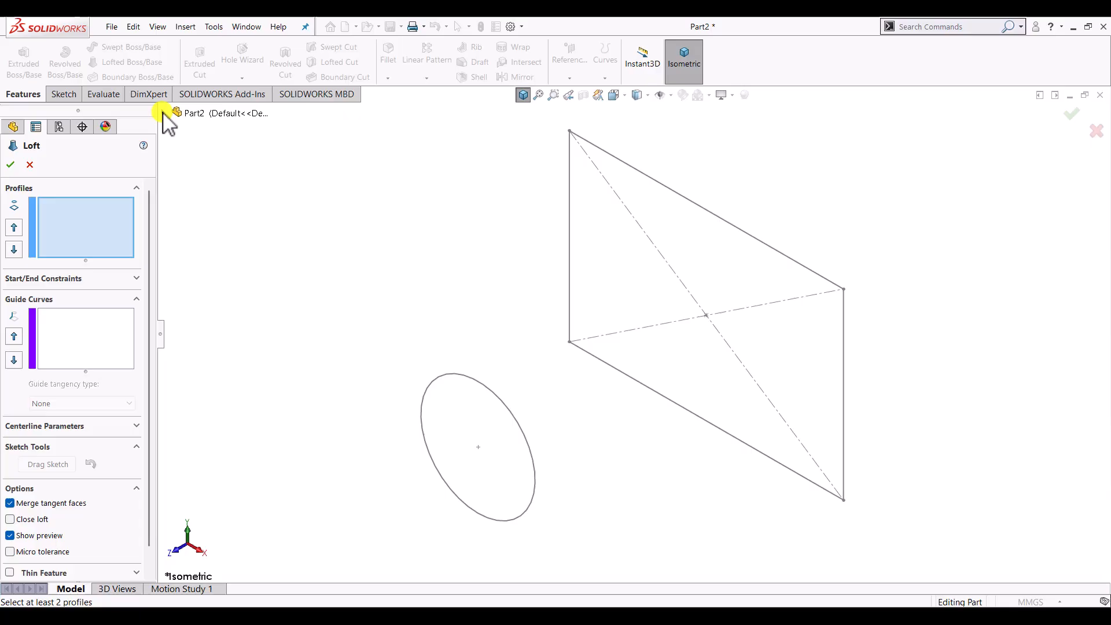
pyautogui.click(161, 113)
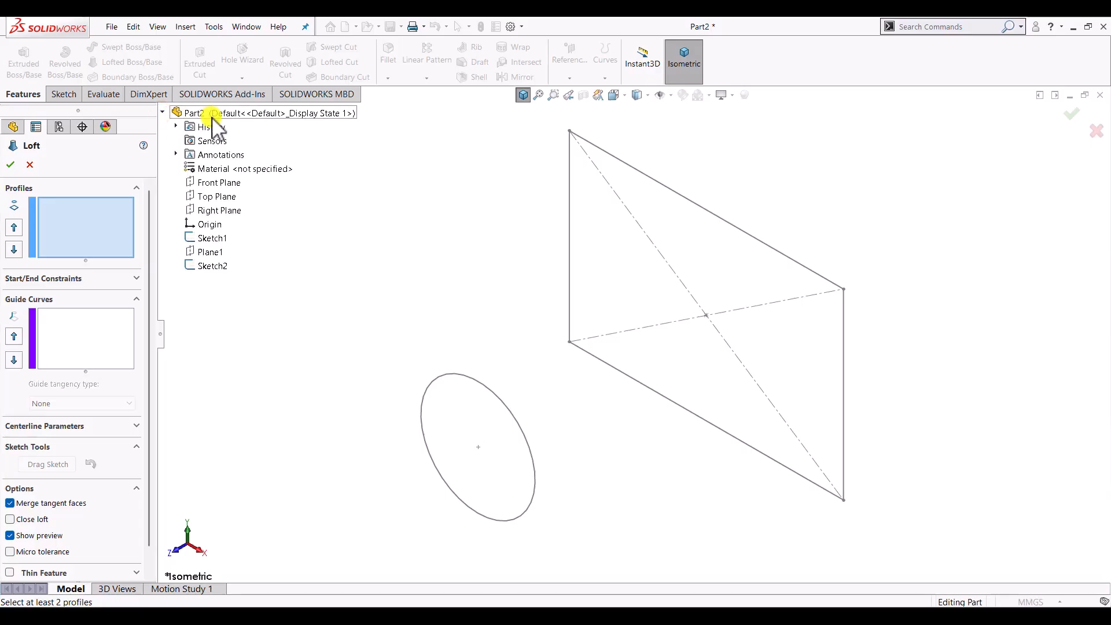
pyautogui.click(215, 238)
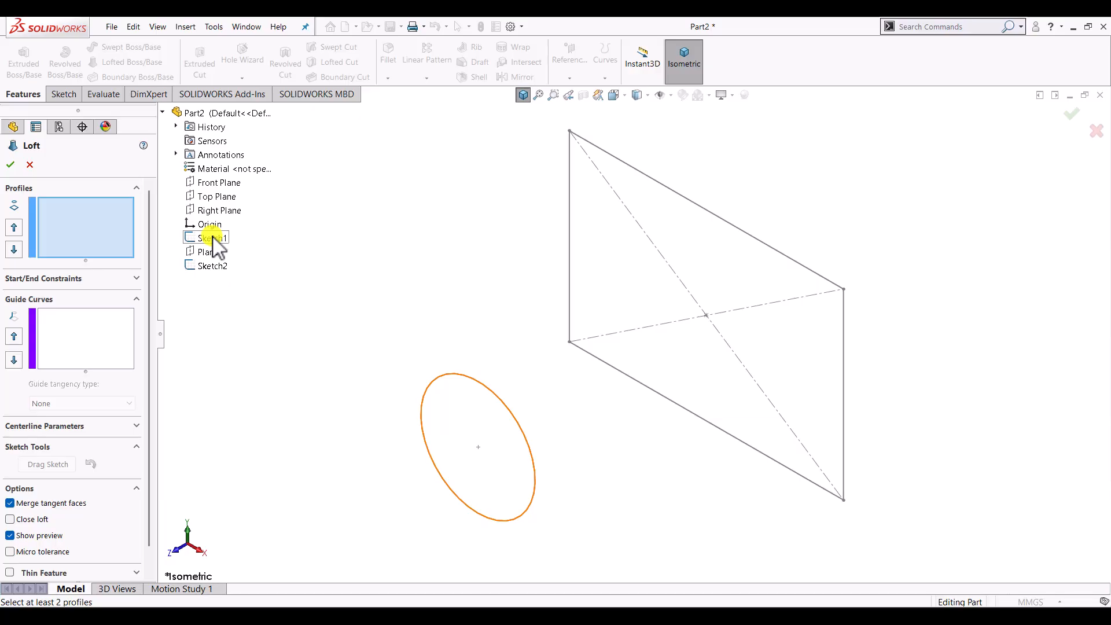
# Step: Pick Sketch1 then Sketch2 as loft profiles to preview the circle-to-rectangle solid
pyautogui.click(211, 237)
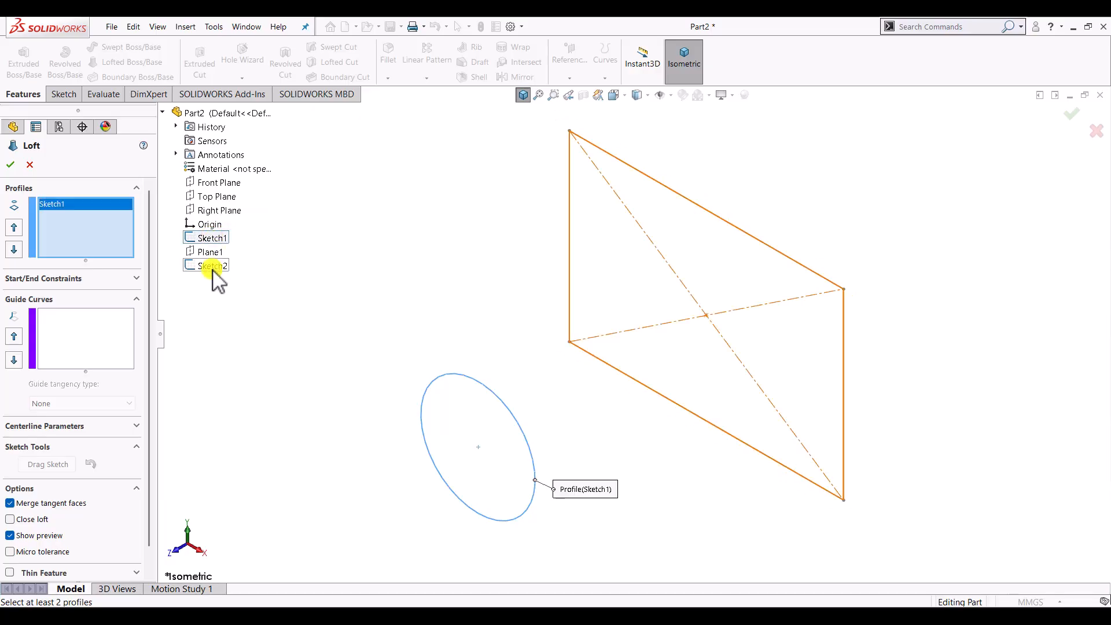
pyautogui.click(209, 265)
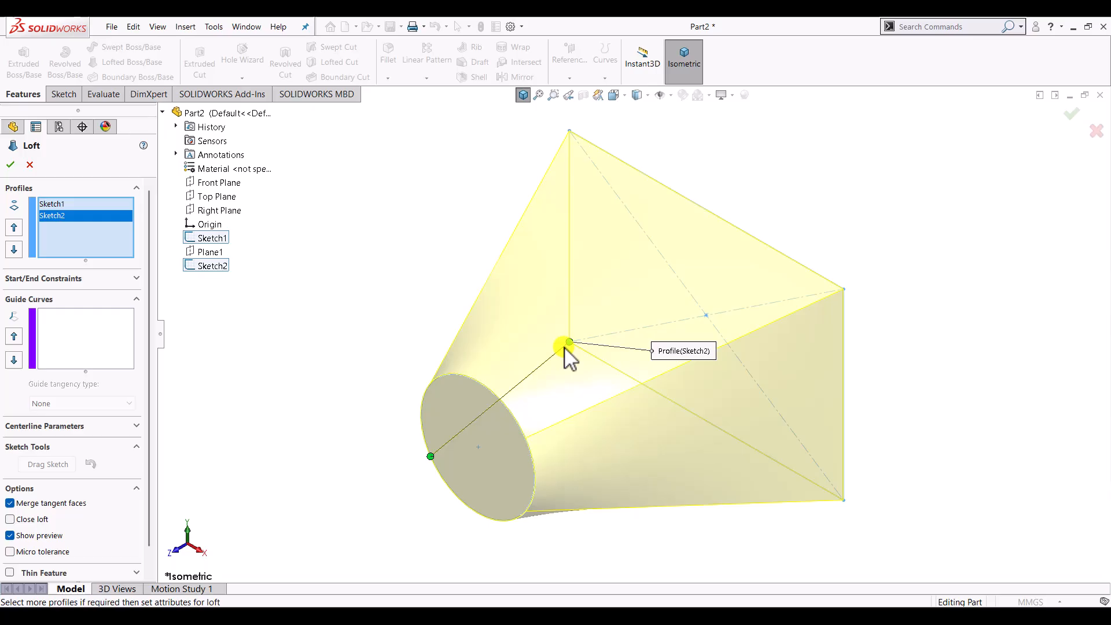
pyautogui.moveTo(433, 464)
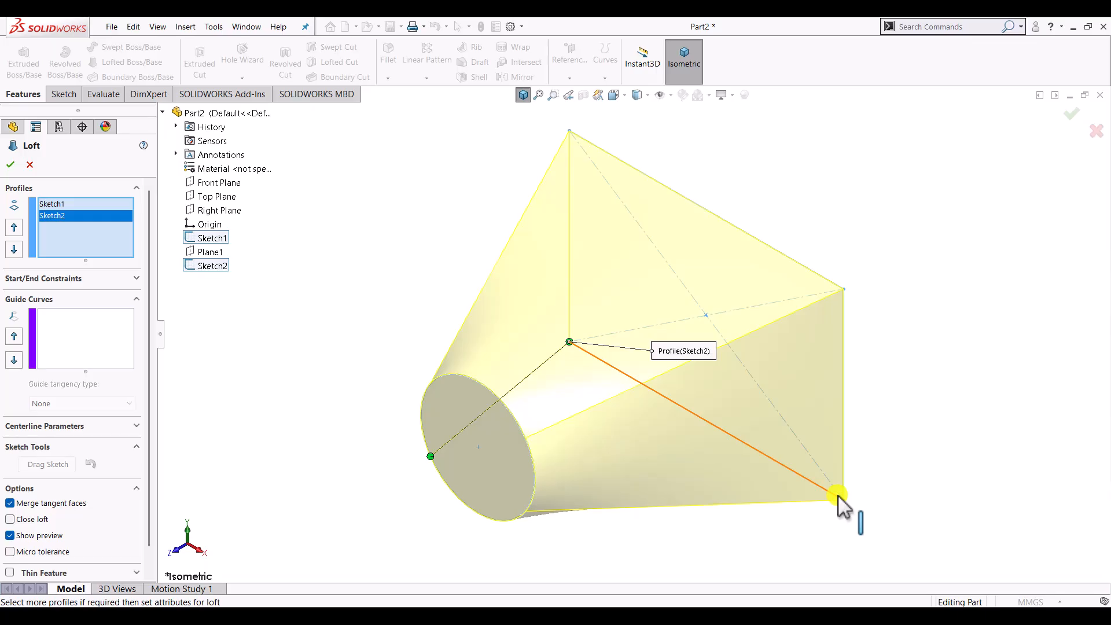
pyautogui.moveTo(837, 494); pyautogui.dragTo(844, 287)
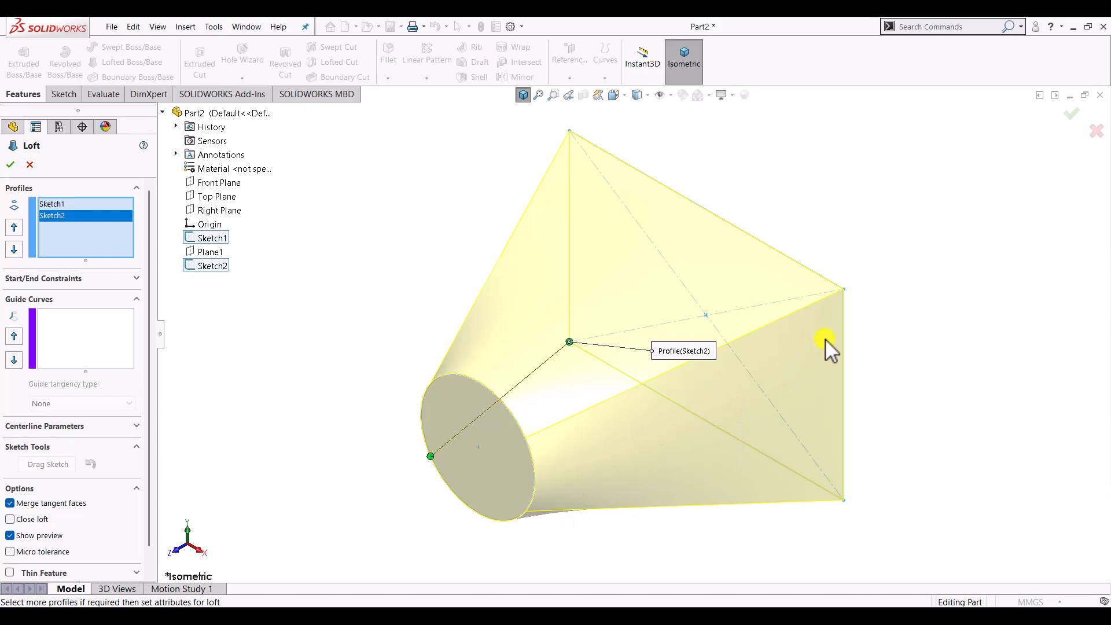
pyautogui.moveTo(862, 341)
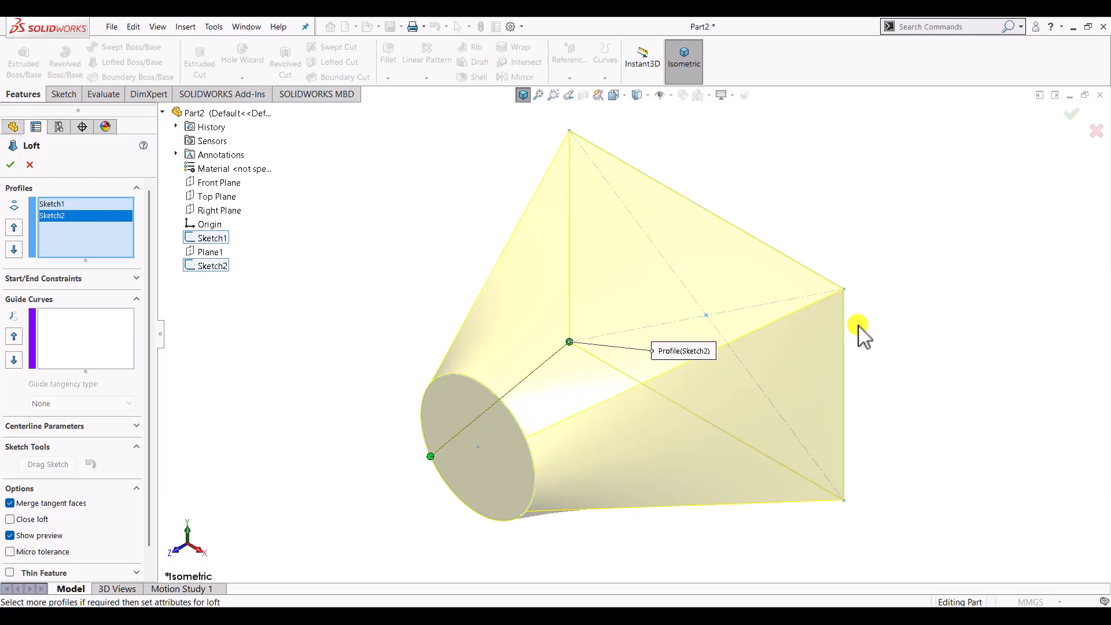
pyautogui.moveTo(737, 347)
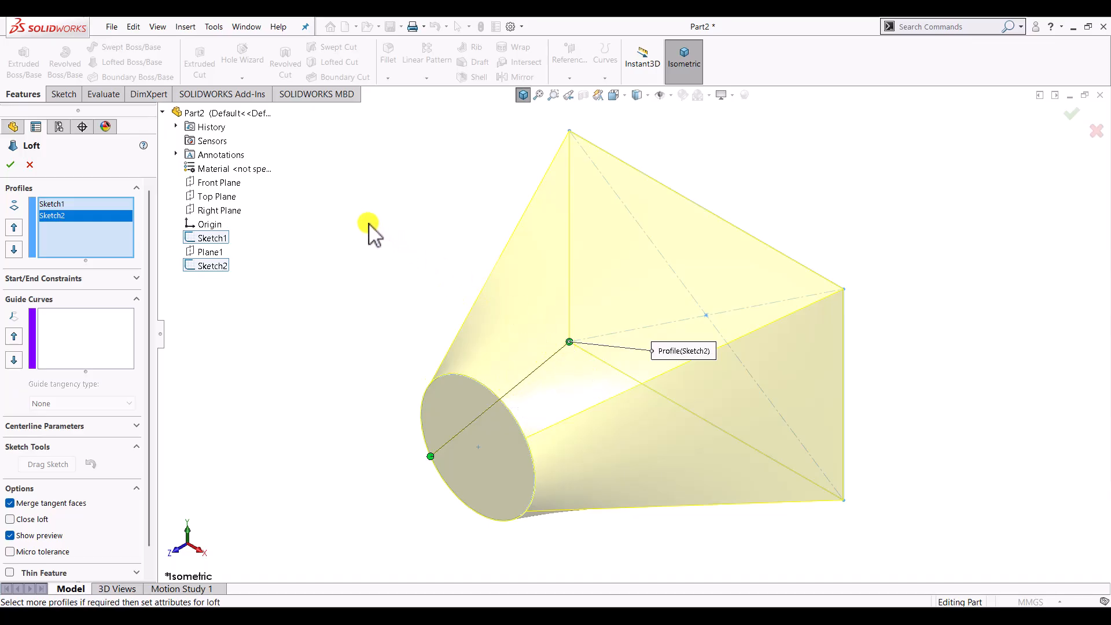
# Step: Turn on Show All Connectors for the loft preview
pyautogui.rightClick(369, 223)
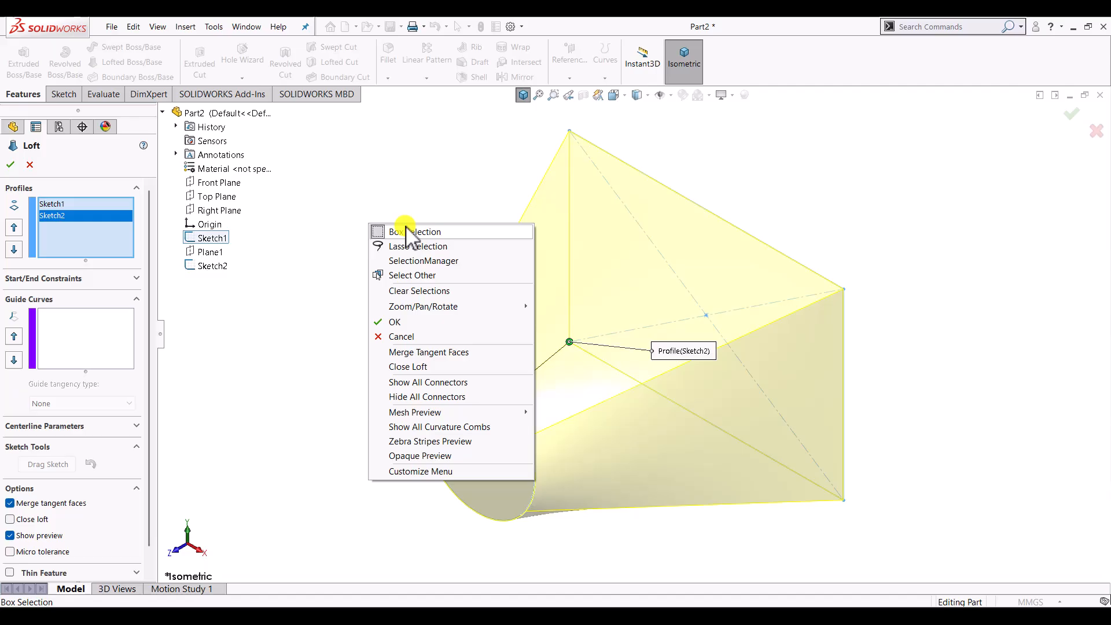
pyautogui.moveTo(433, 382)
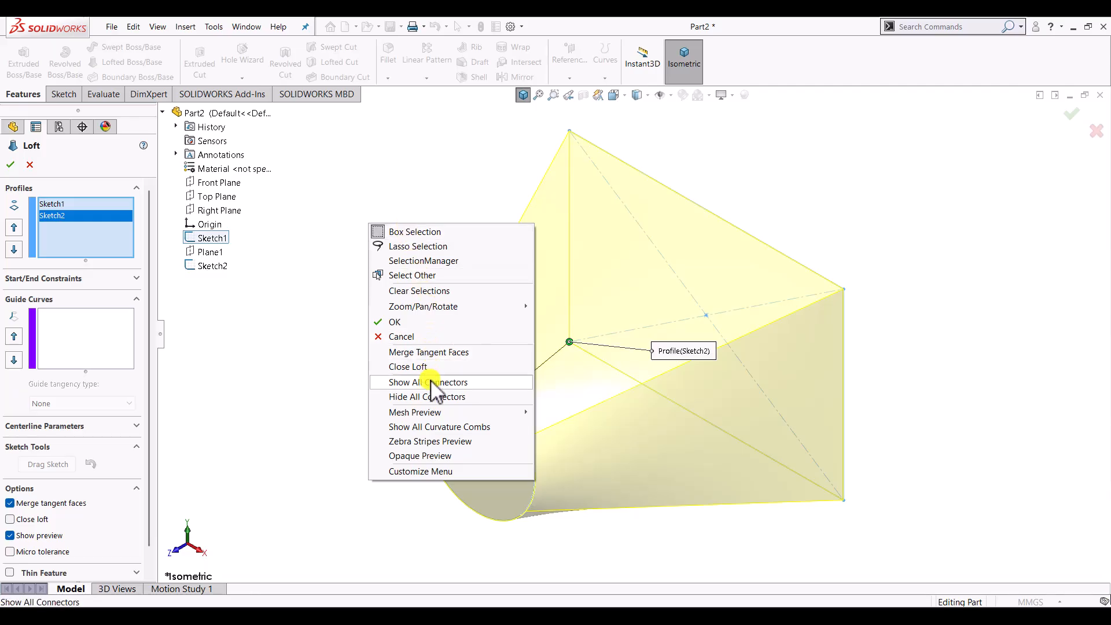
pyautogui.click(428, 382)
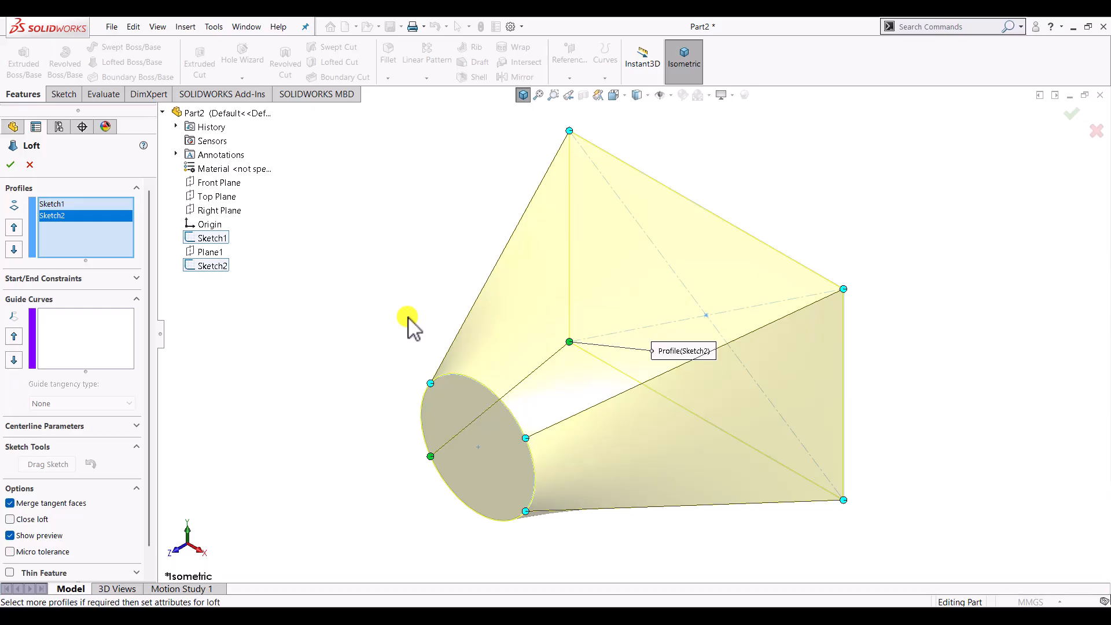
pyautogui.moveTo(526, 320)
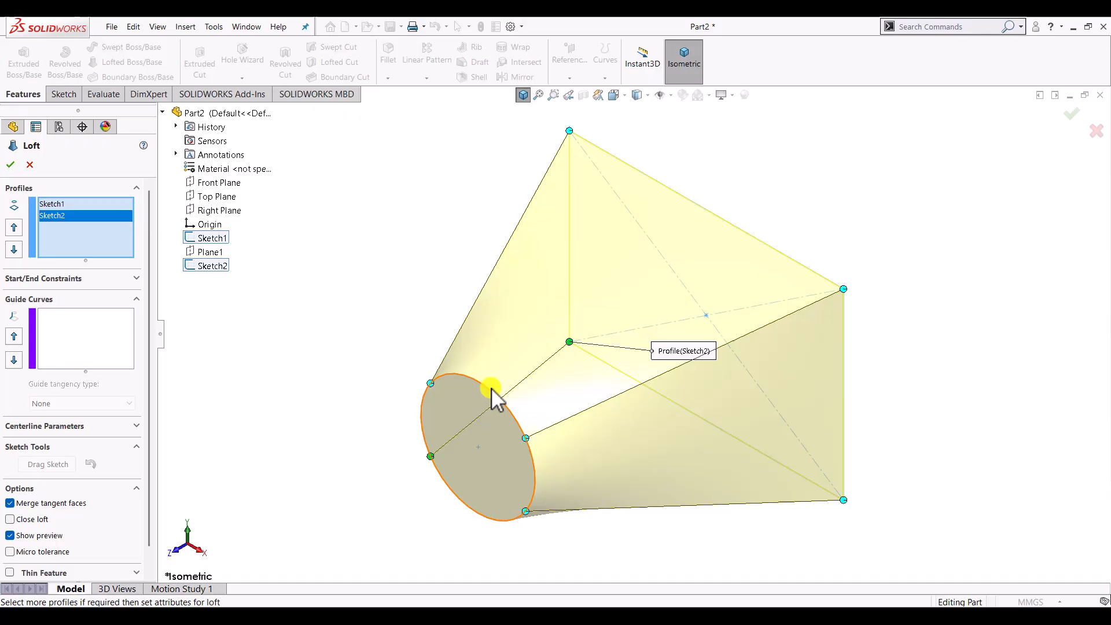
pyautogui.moveTo(388, 372)
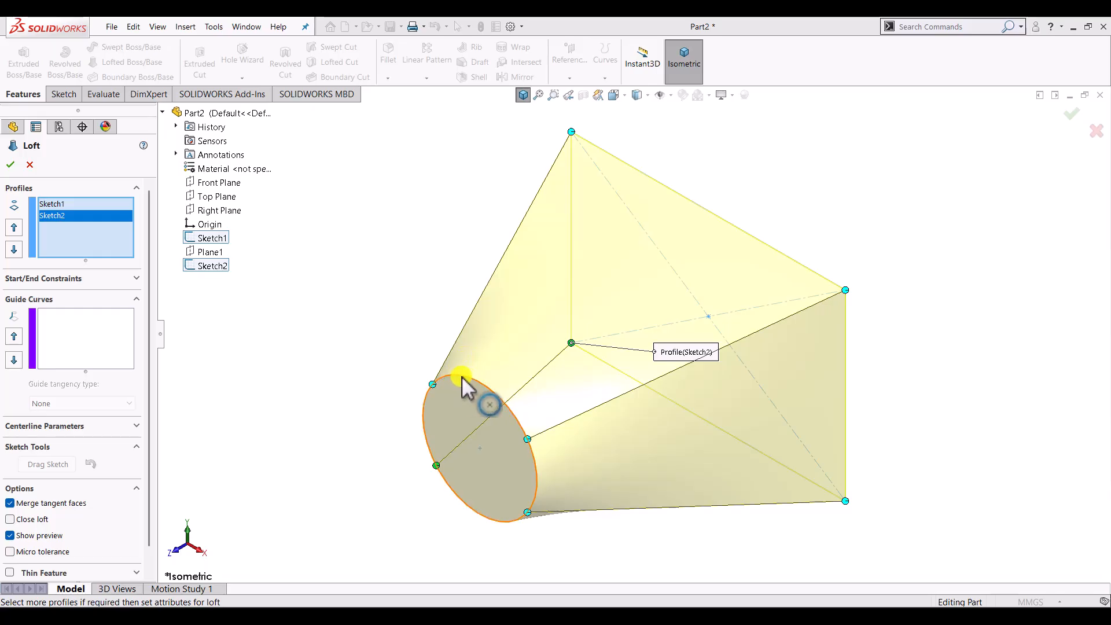
# Step: Add a connector from the circle profile's upper edge to the rectangle's top edge
pyautogui.rightClick(468, 390)
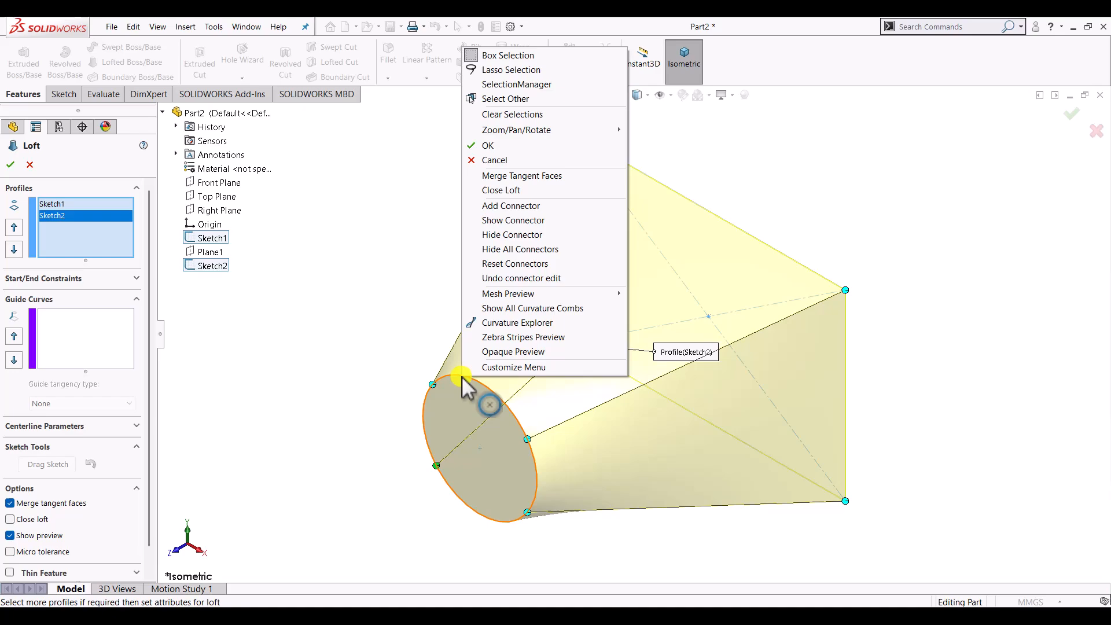
pyautogui.moveTo(510, 206)
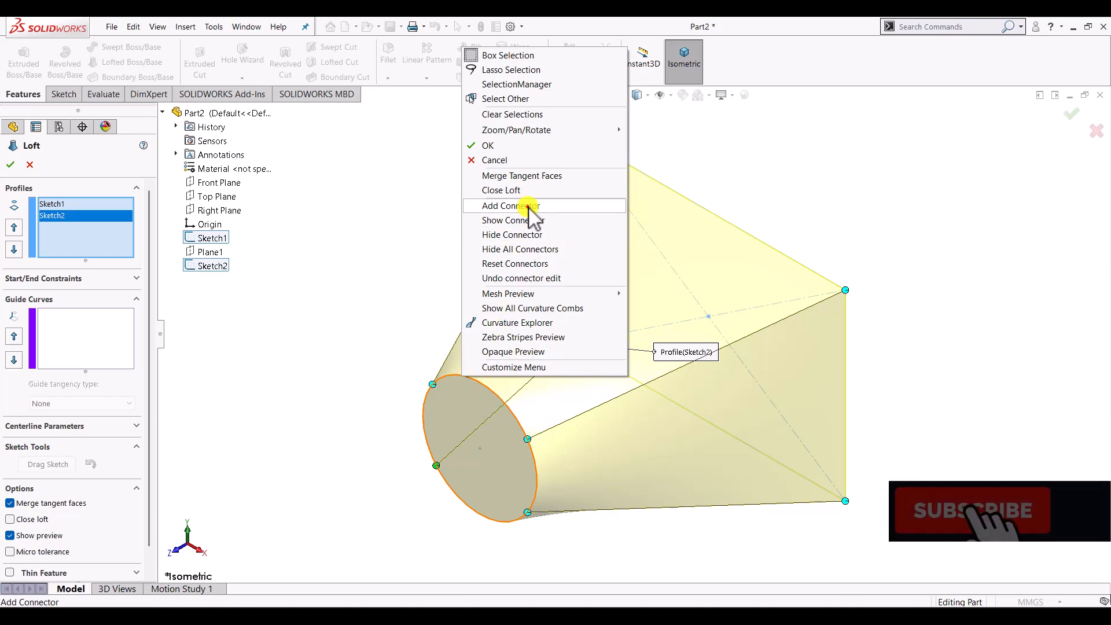
pyautogui.click(510, 205)
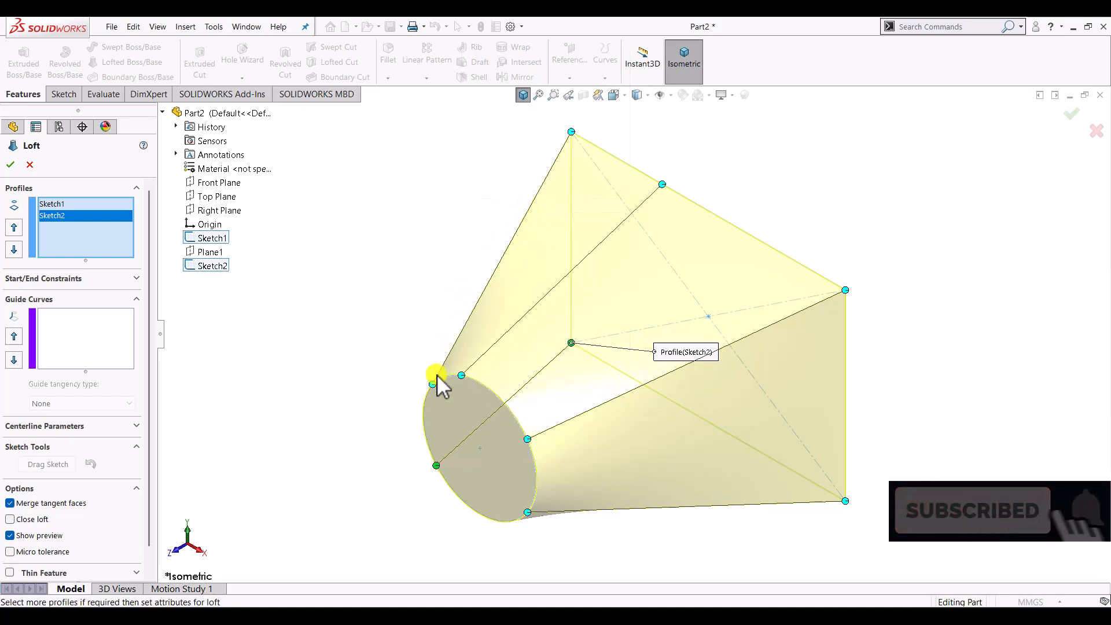
pyautogui.moveTo(569, 276)
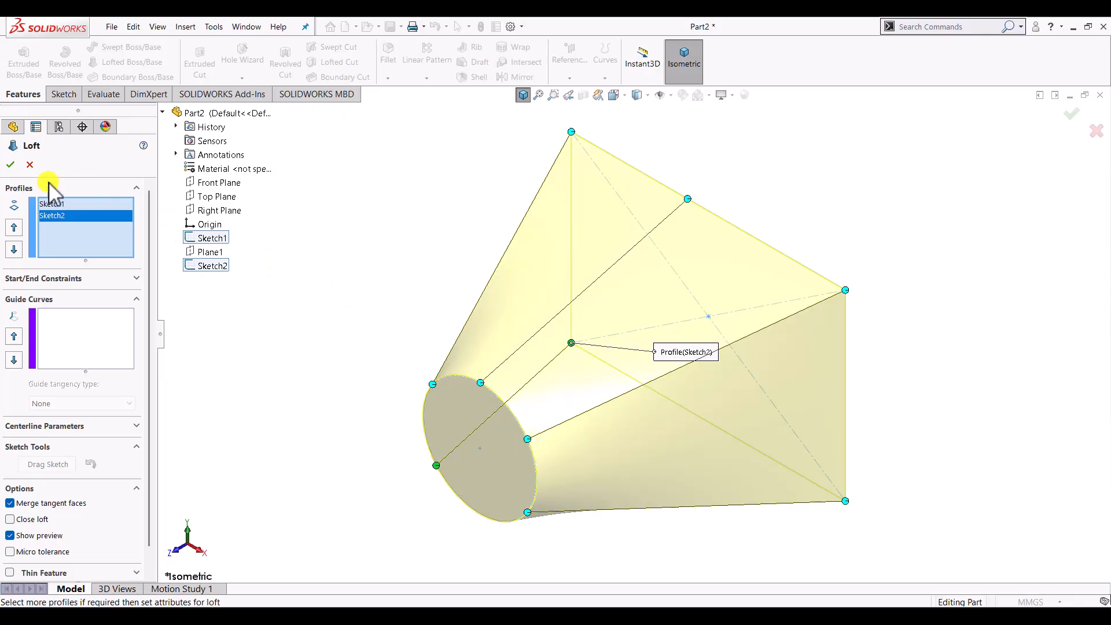
# Step: Accept the loft with the green check, producing Loft1 from circle to rectangle
pyautogui.click(10, 164)
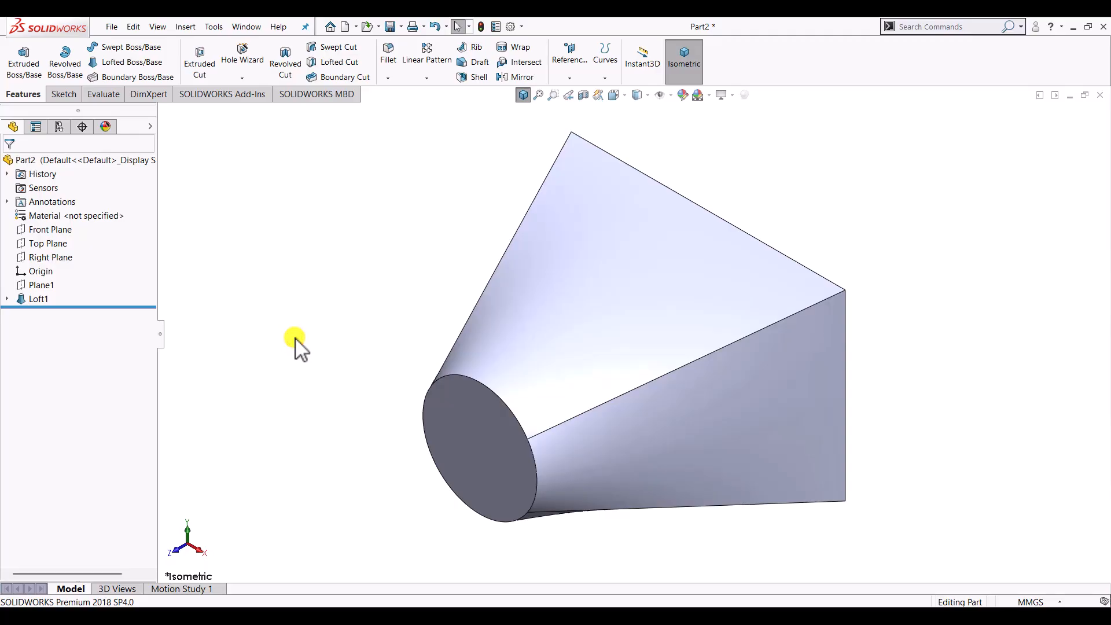
pyautogui.click(461, 429)
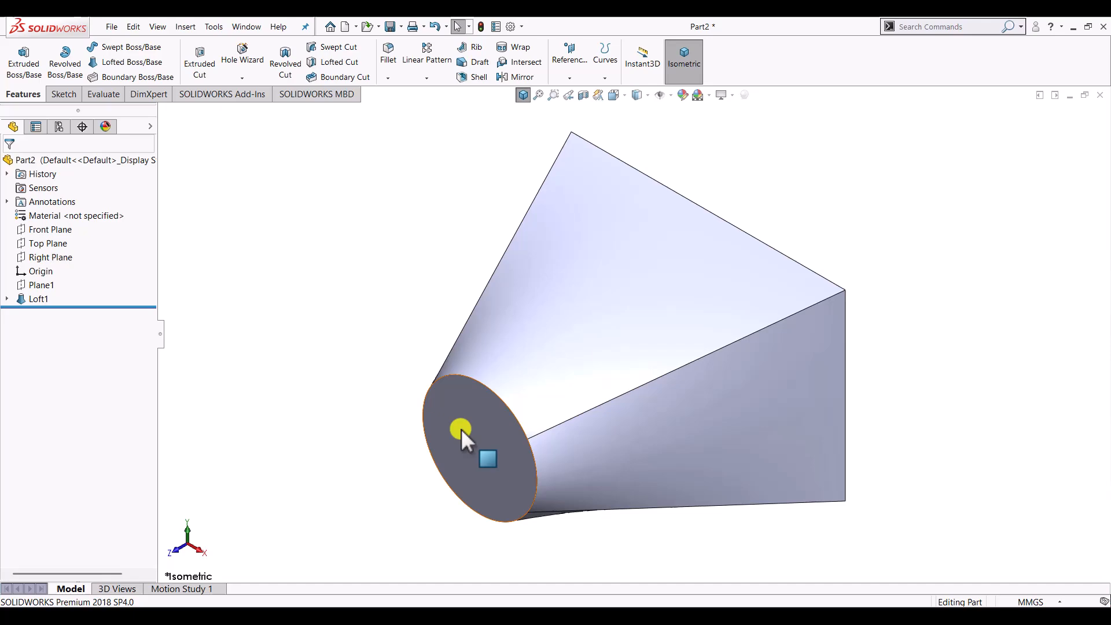